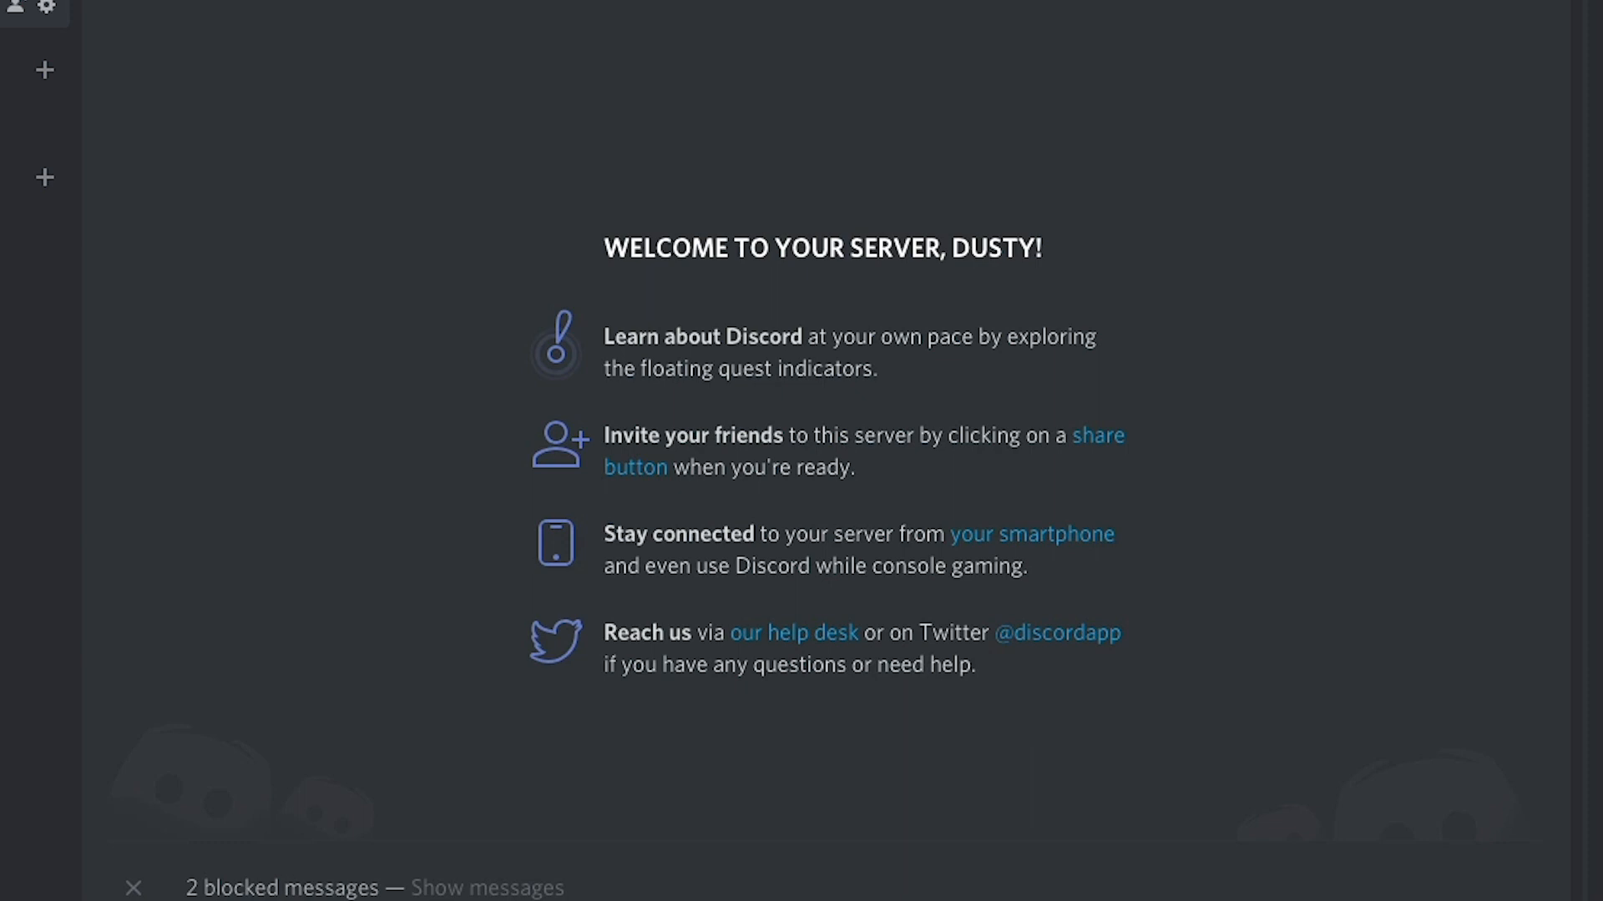
mouse_move(95, 182)
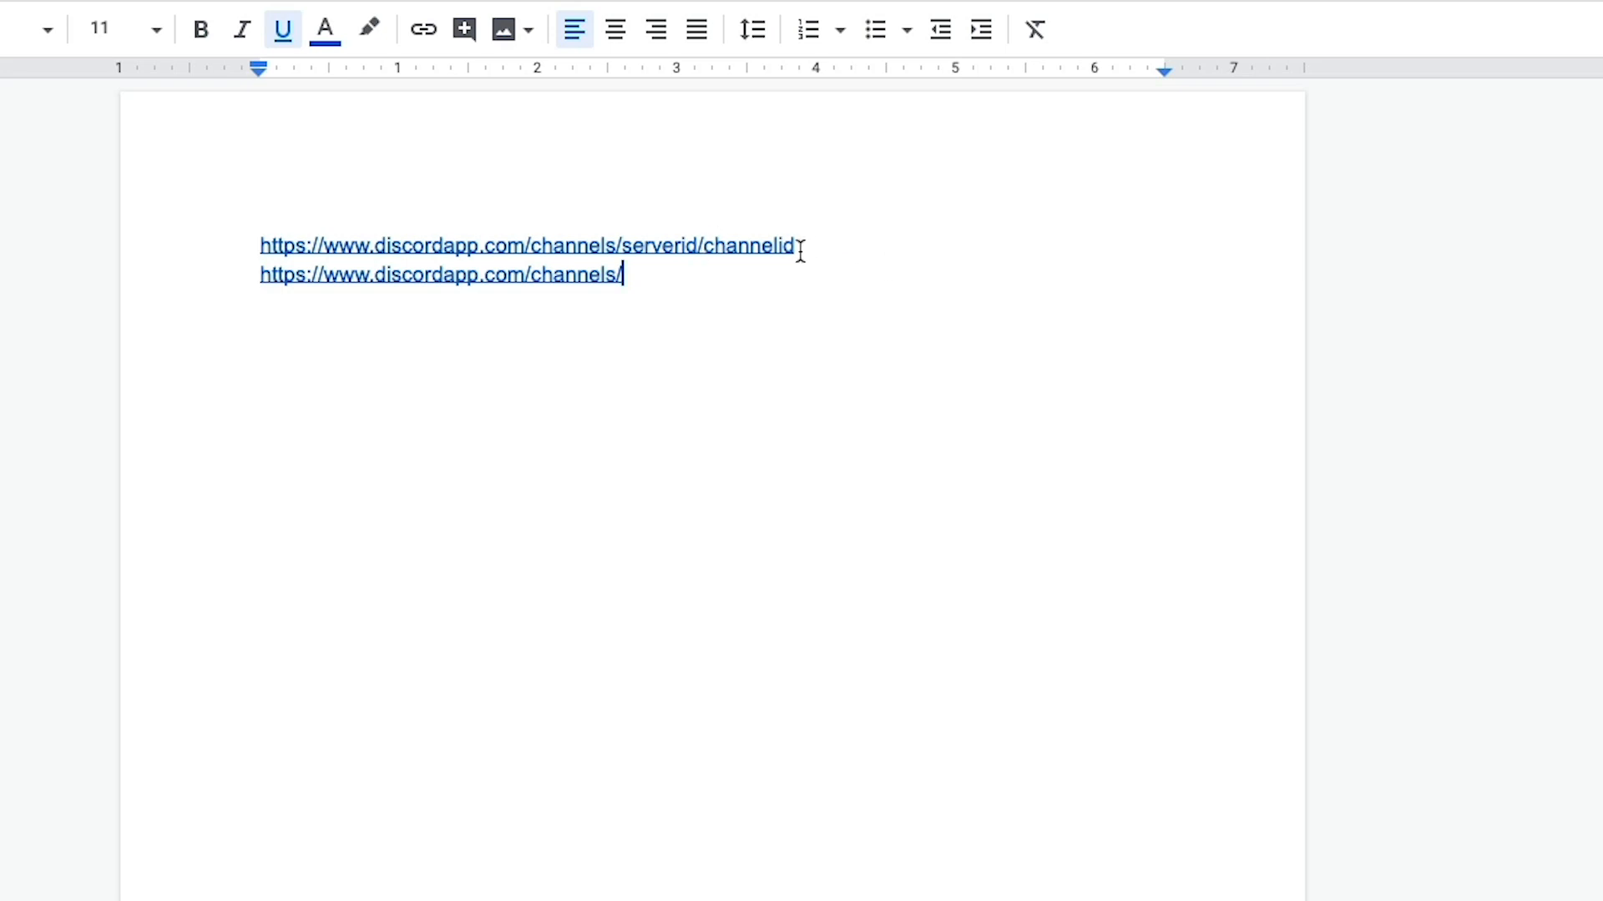
mouse_move(211, 480)
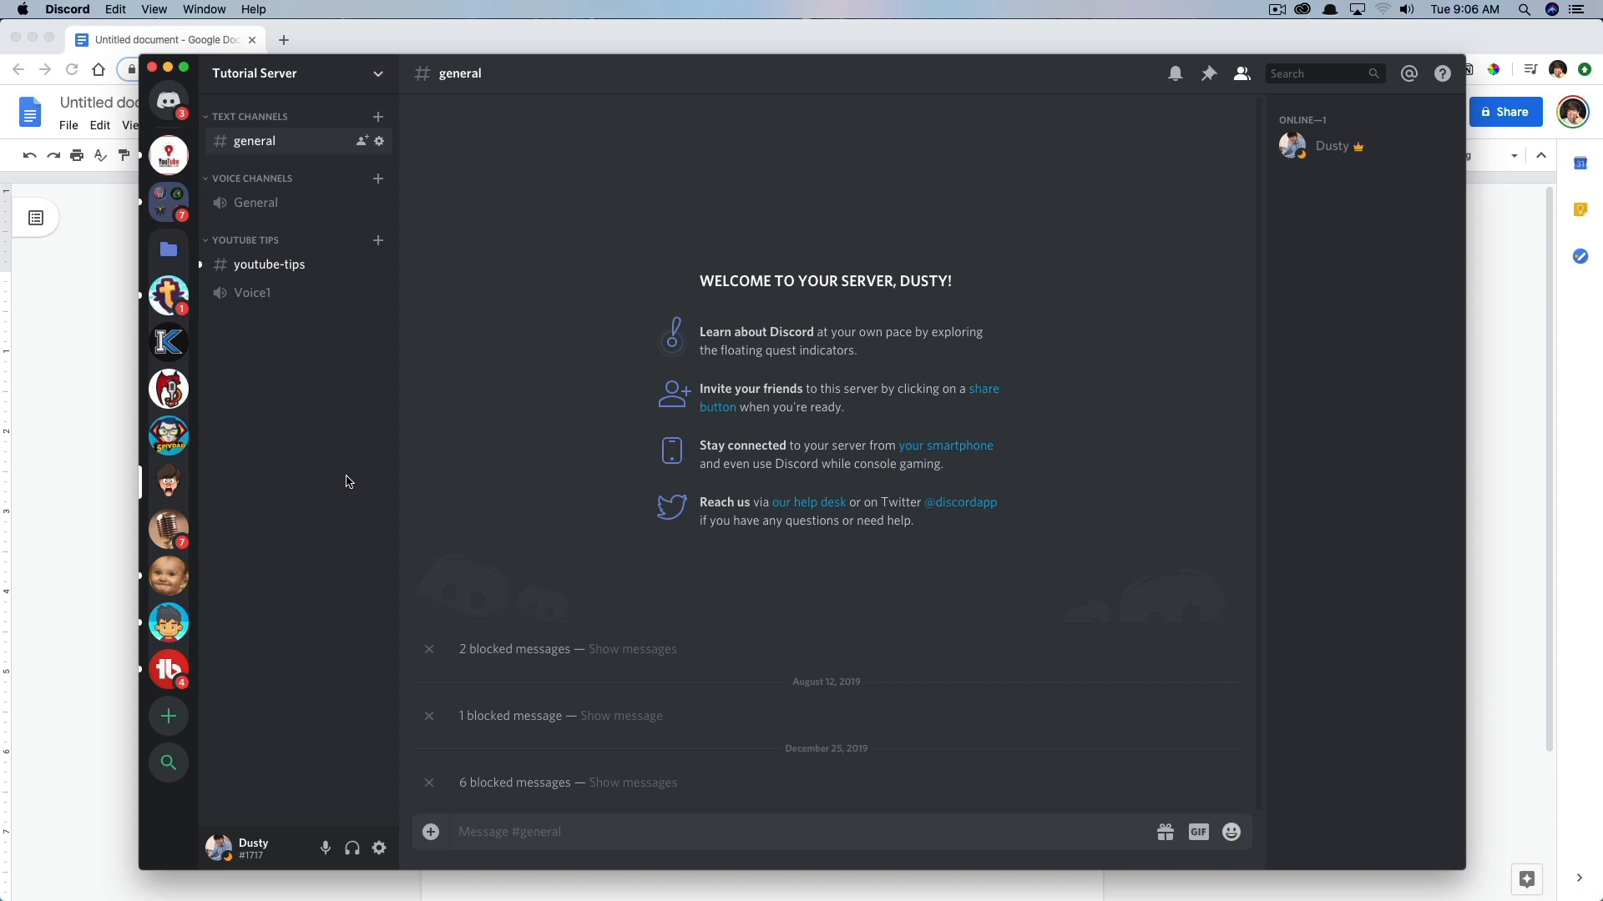
mouse_move(379, 848)
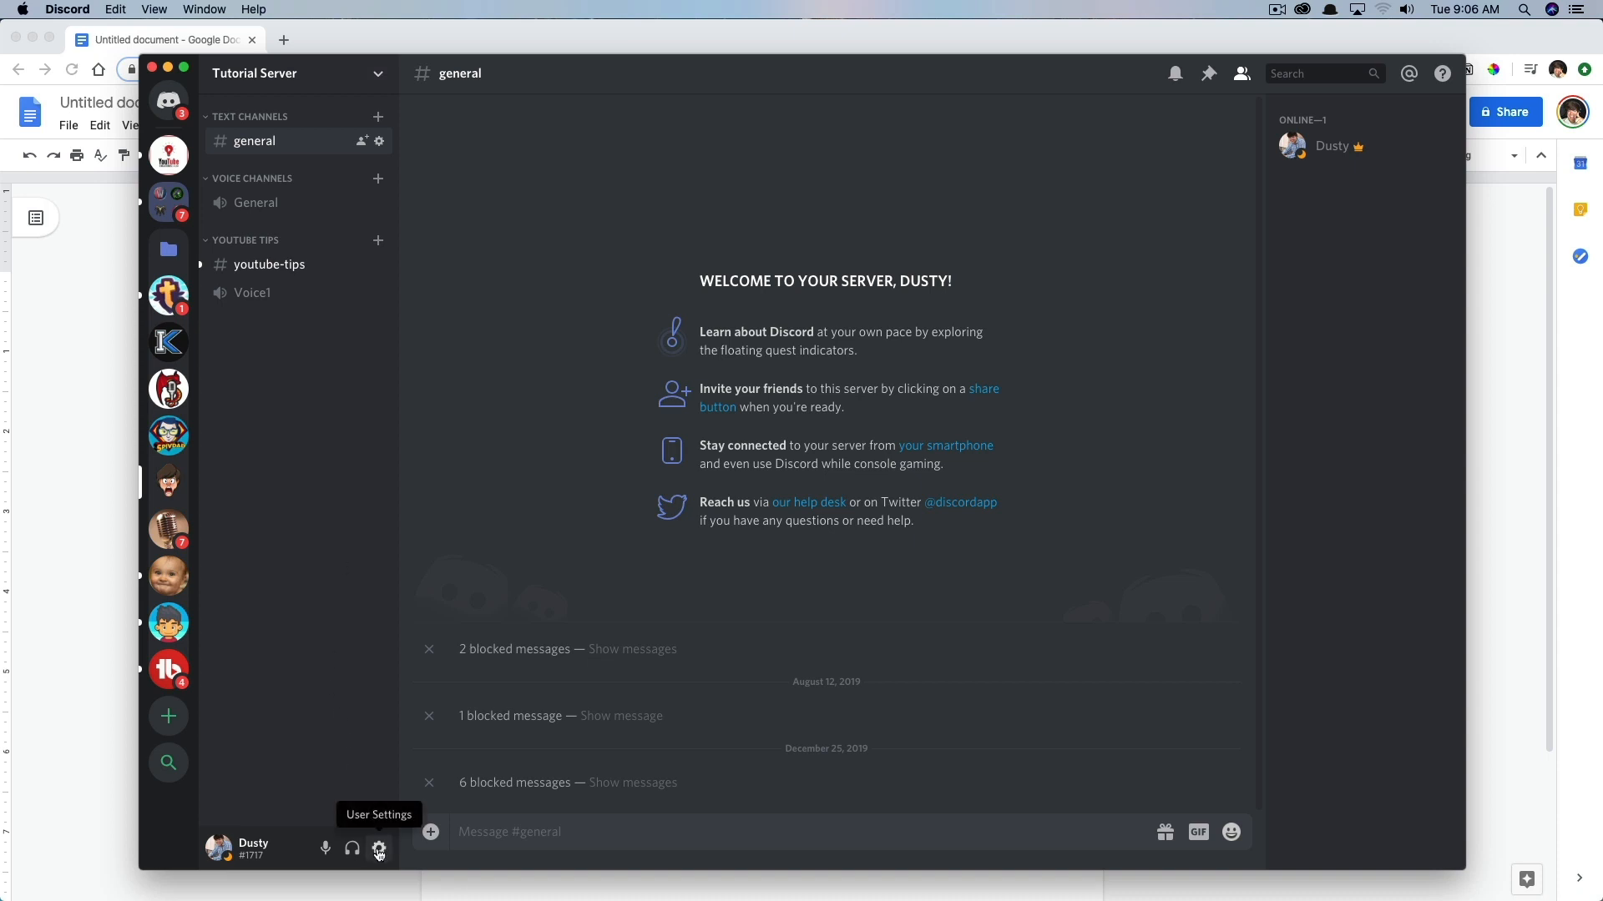
Turn on Developer Mode under Appearance > Advanced, then close User Settings.
click(378, 849)
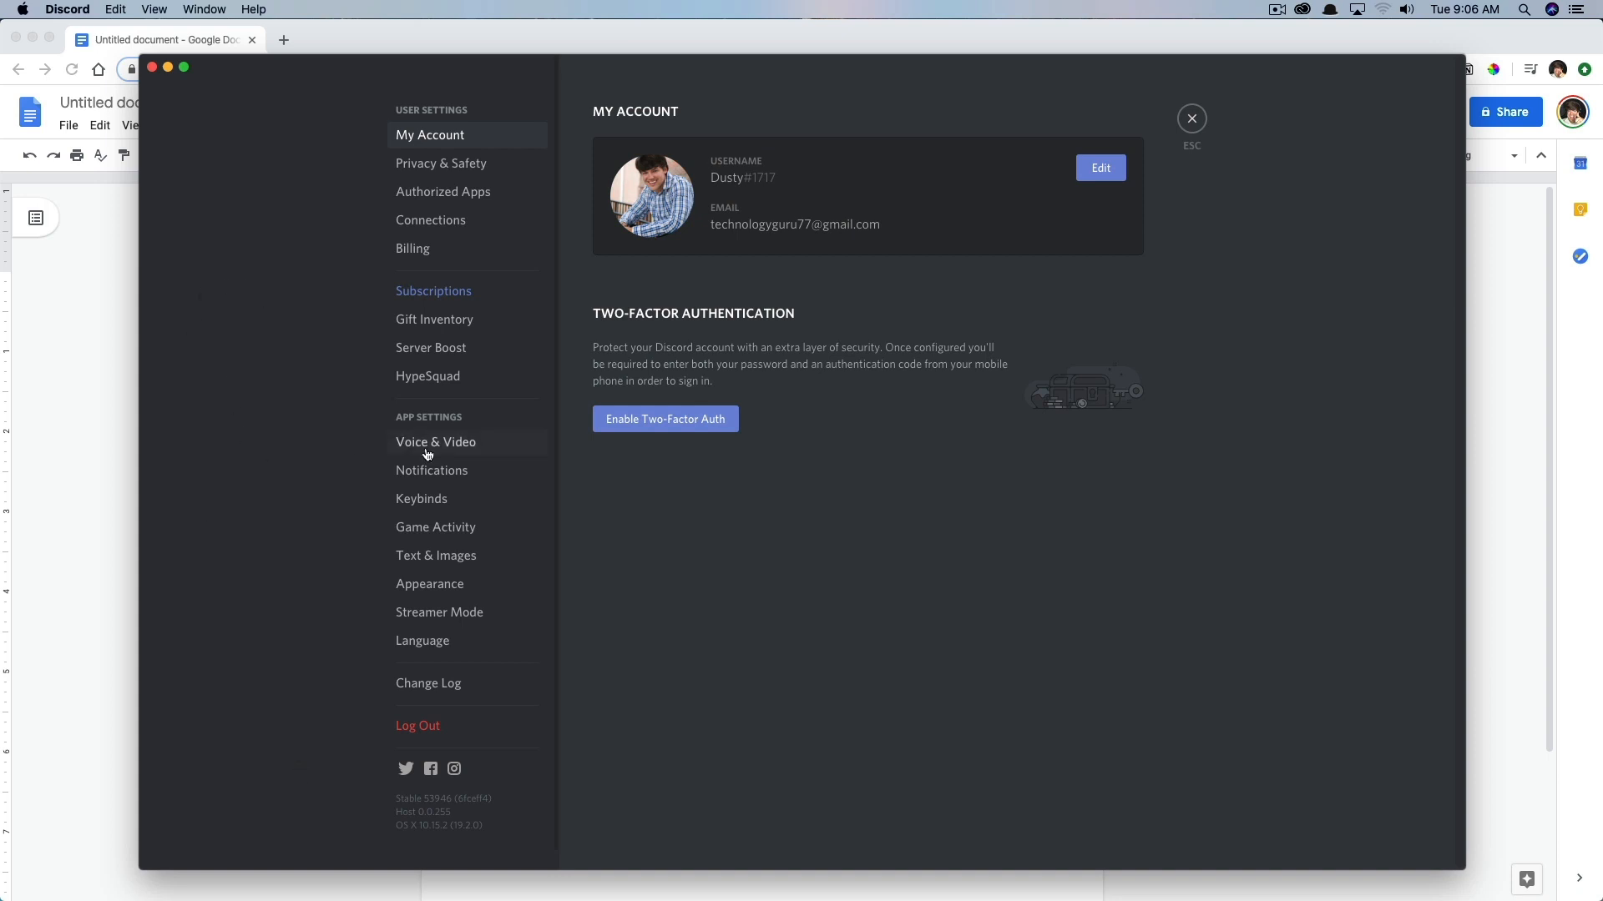
click(429, 583)
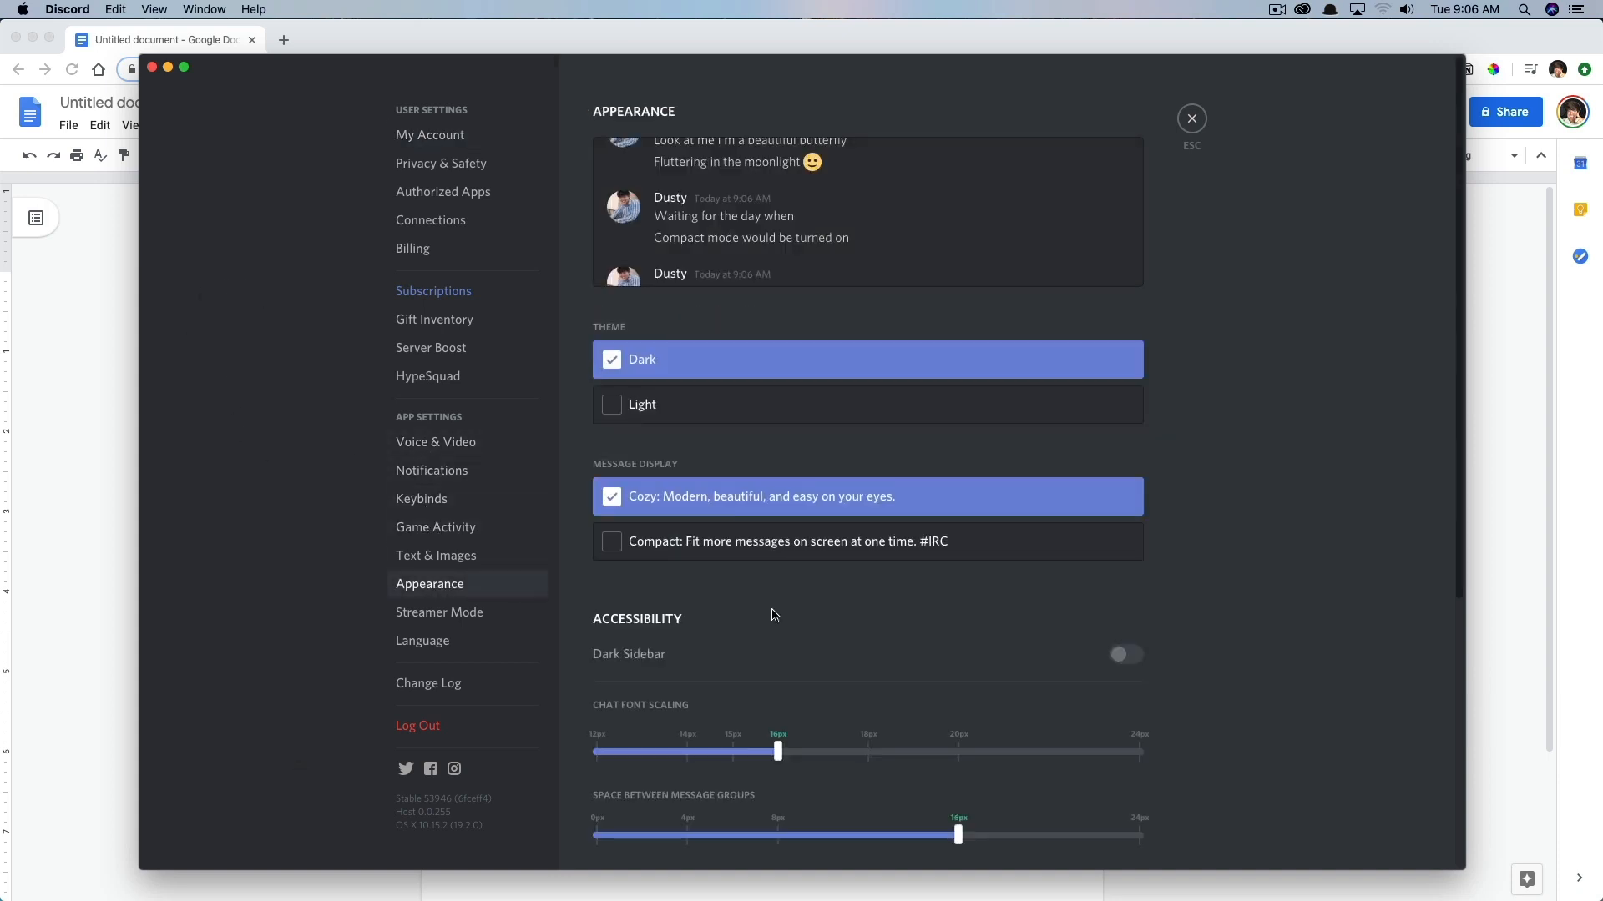
scroll(down, 3)
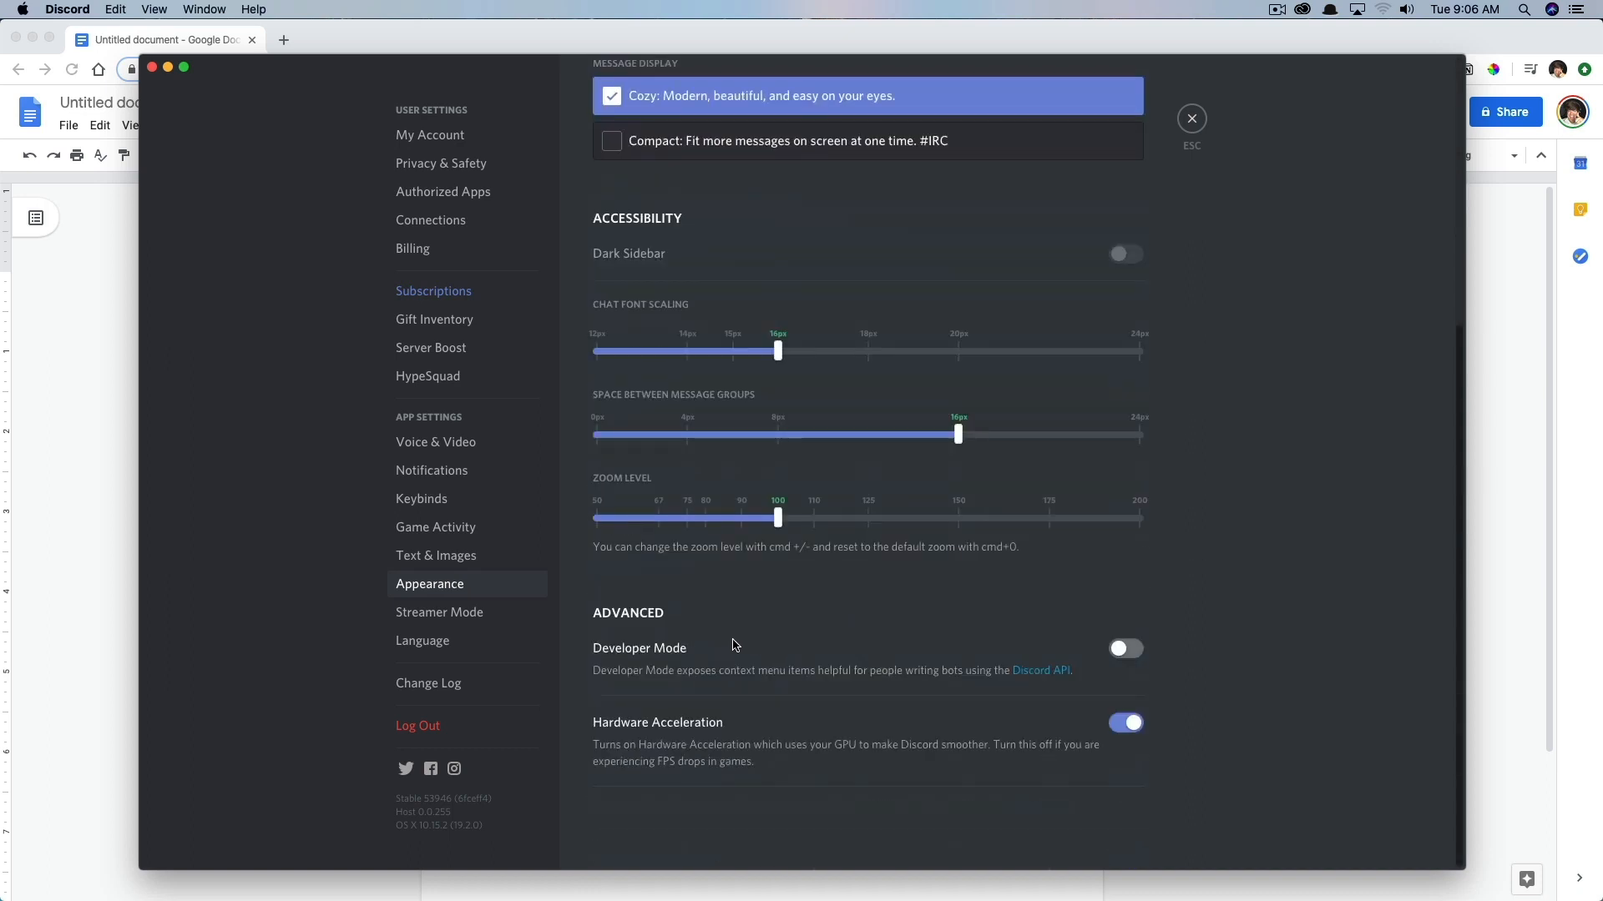
mouse_move(1125, 673)
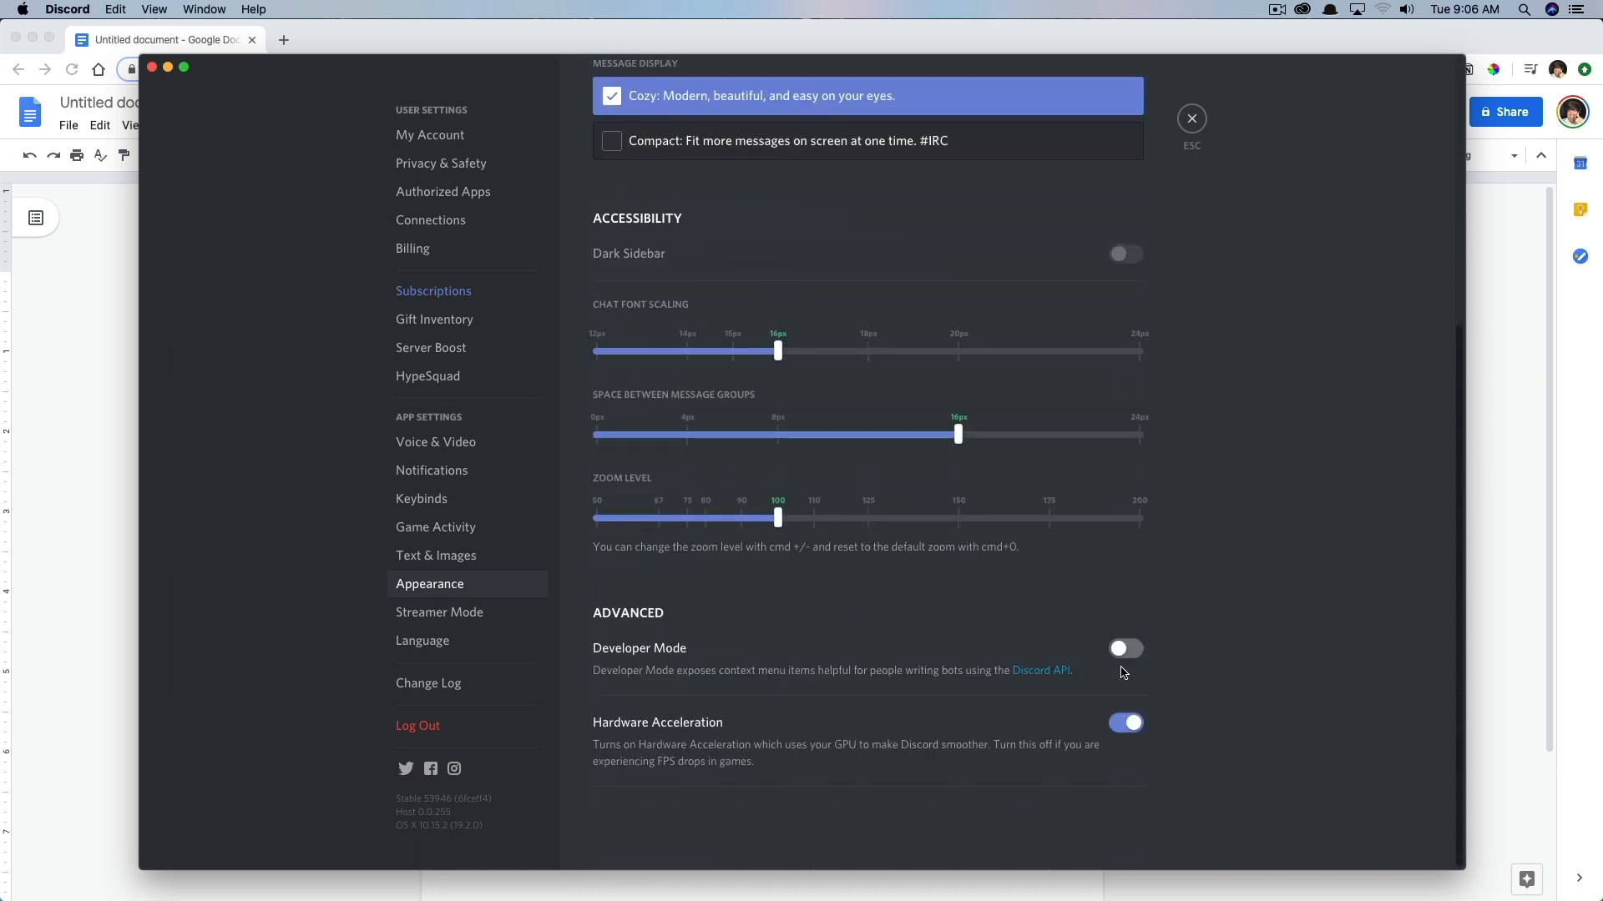
click(1125, 648)
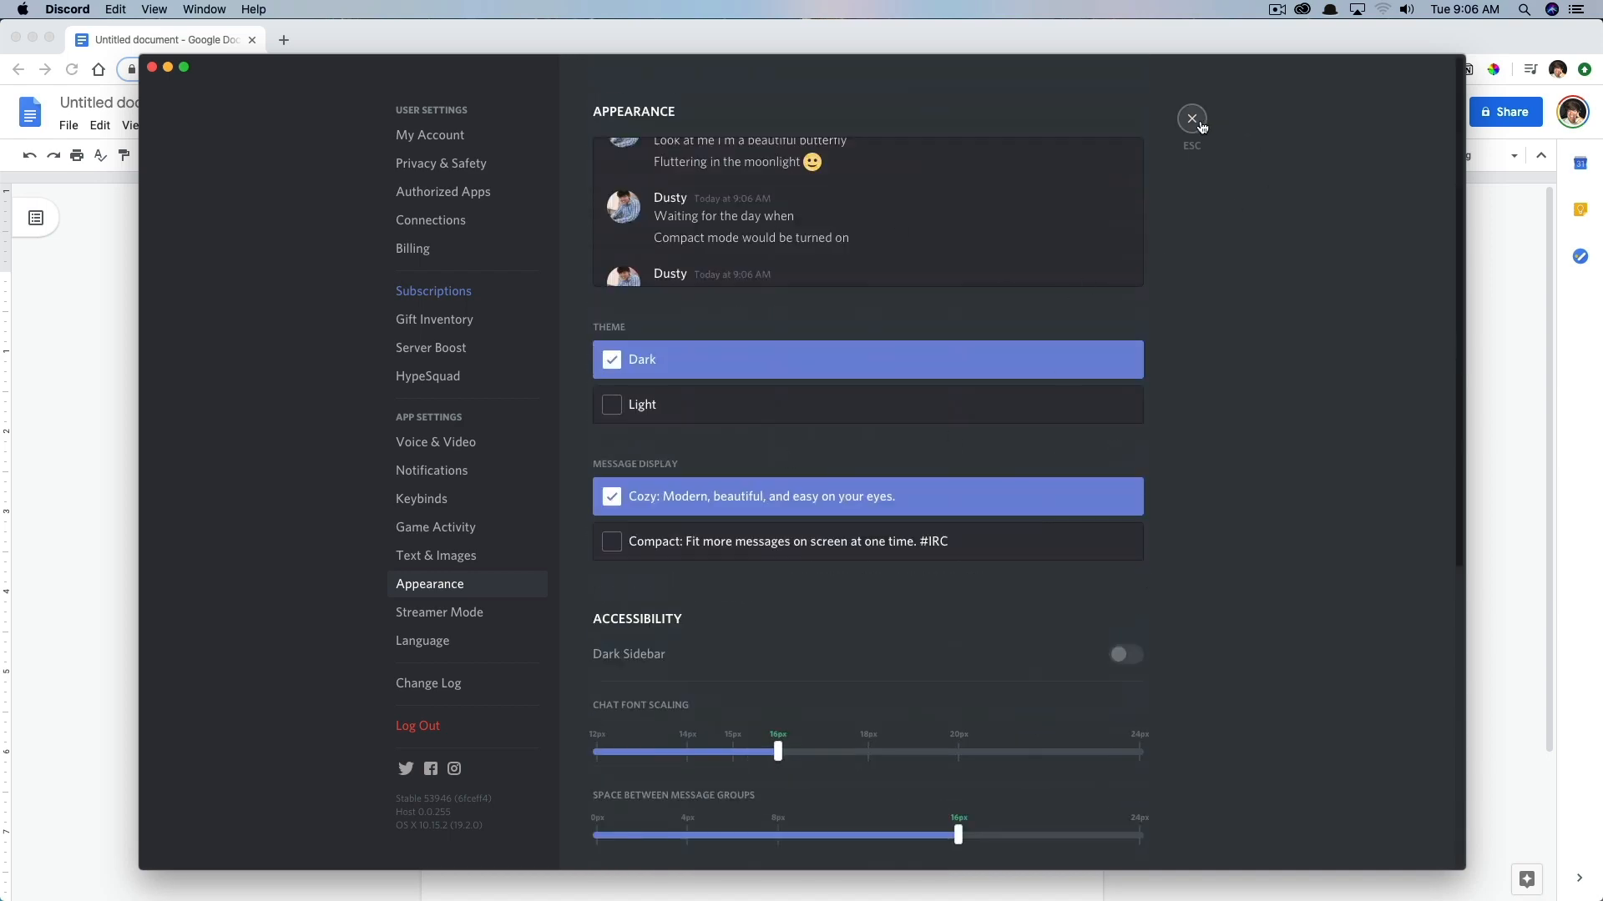
click(1191, 118)
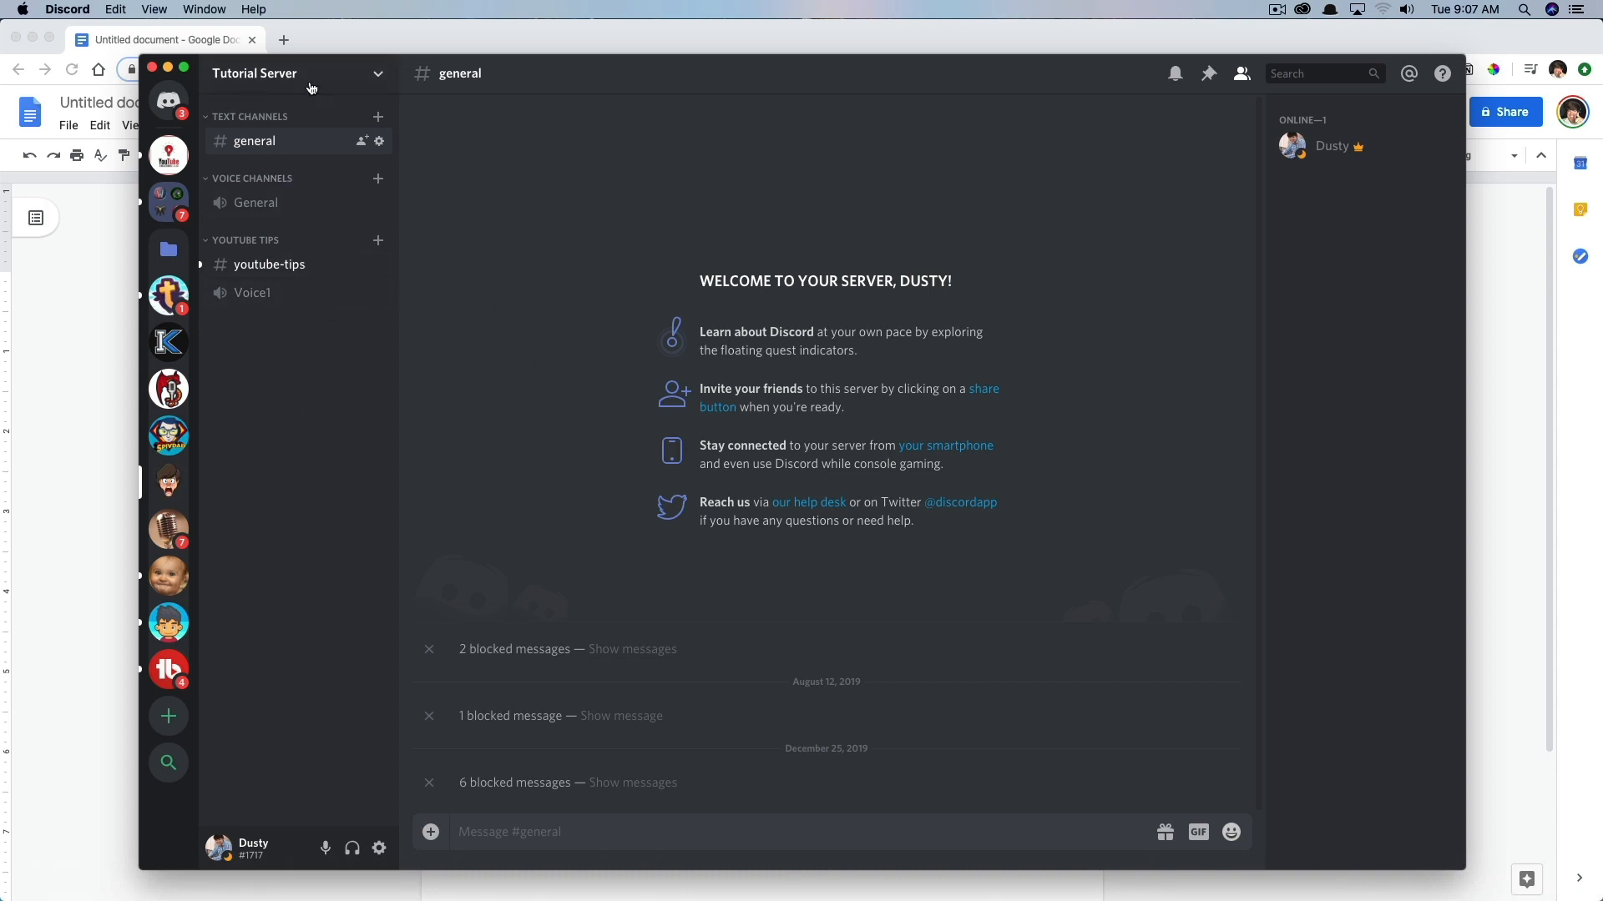
mouse_move(369, 82)
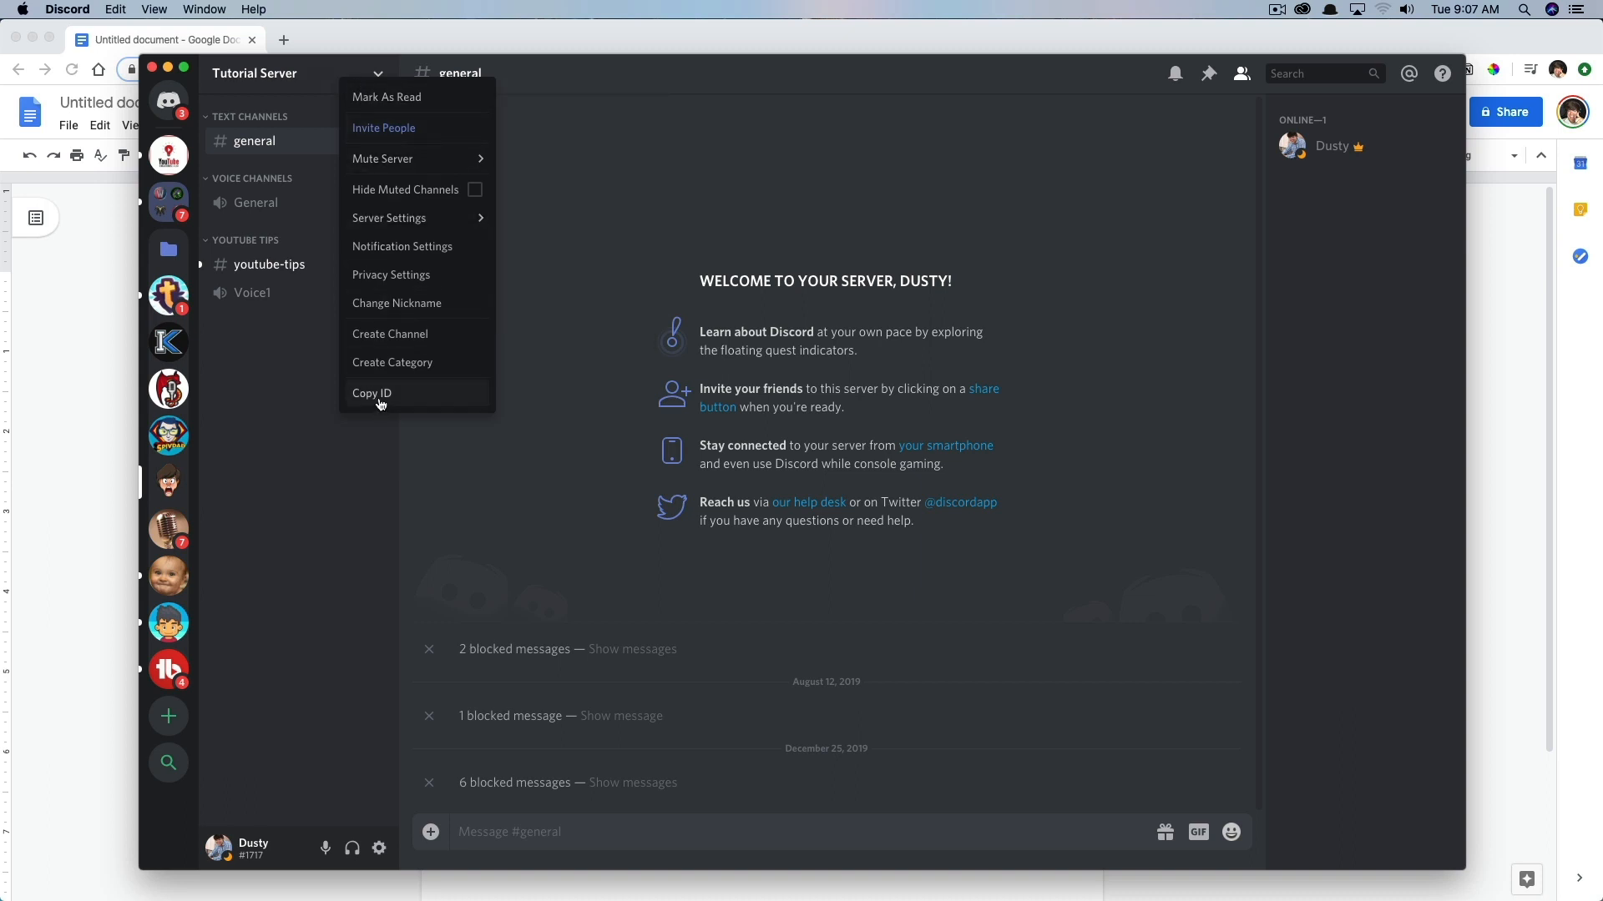
mouse_move(380, 396)
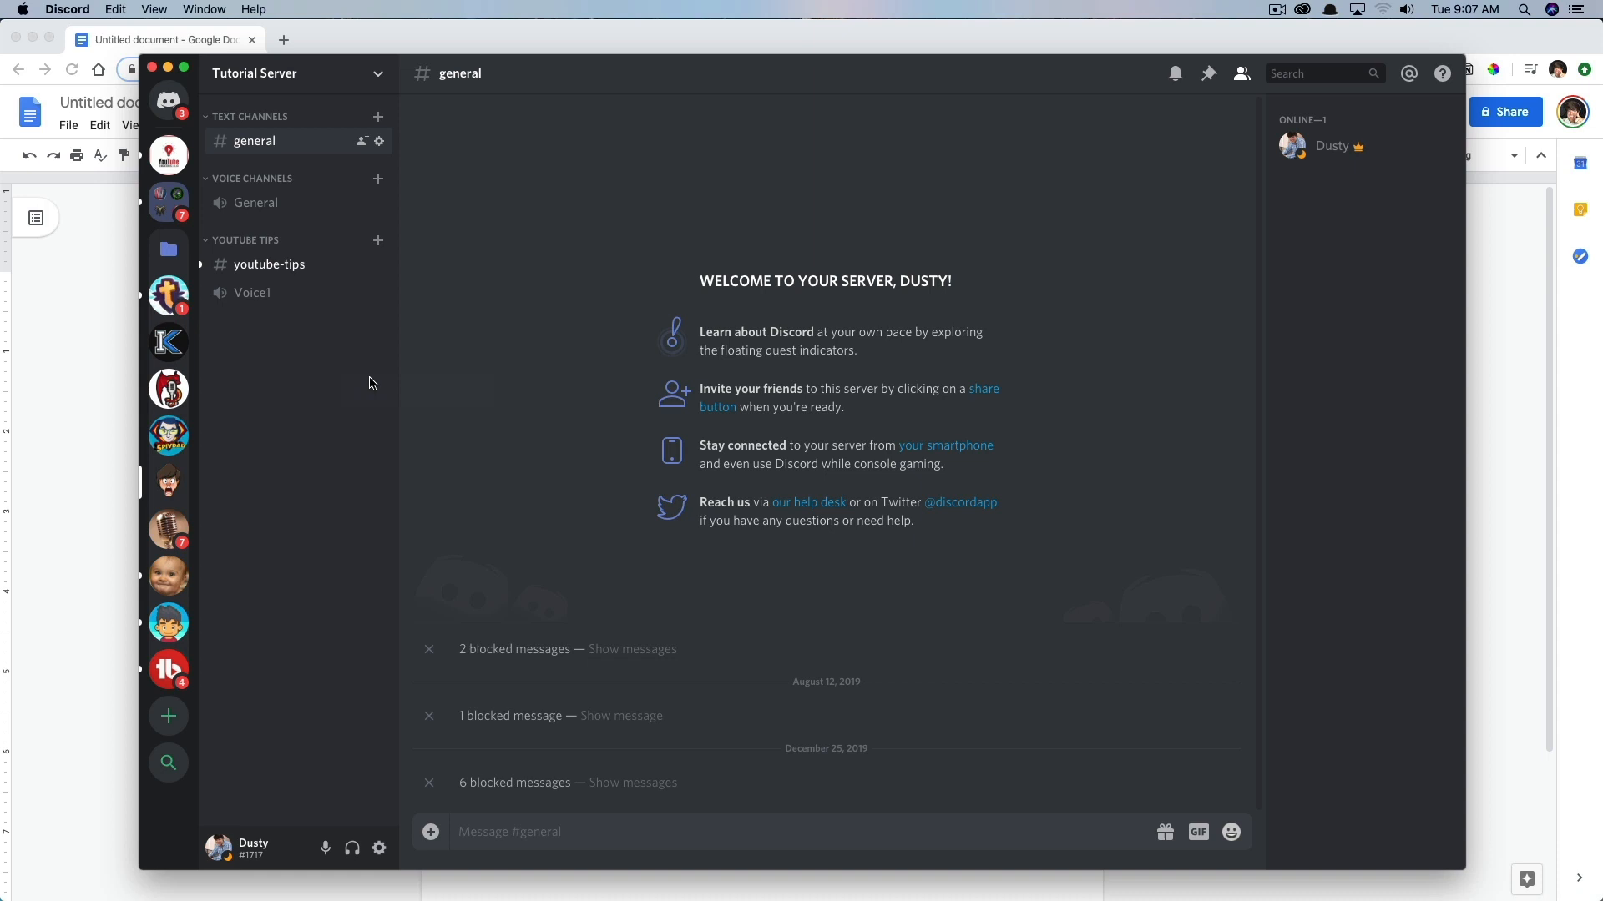
mouse_move(302, 466)
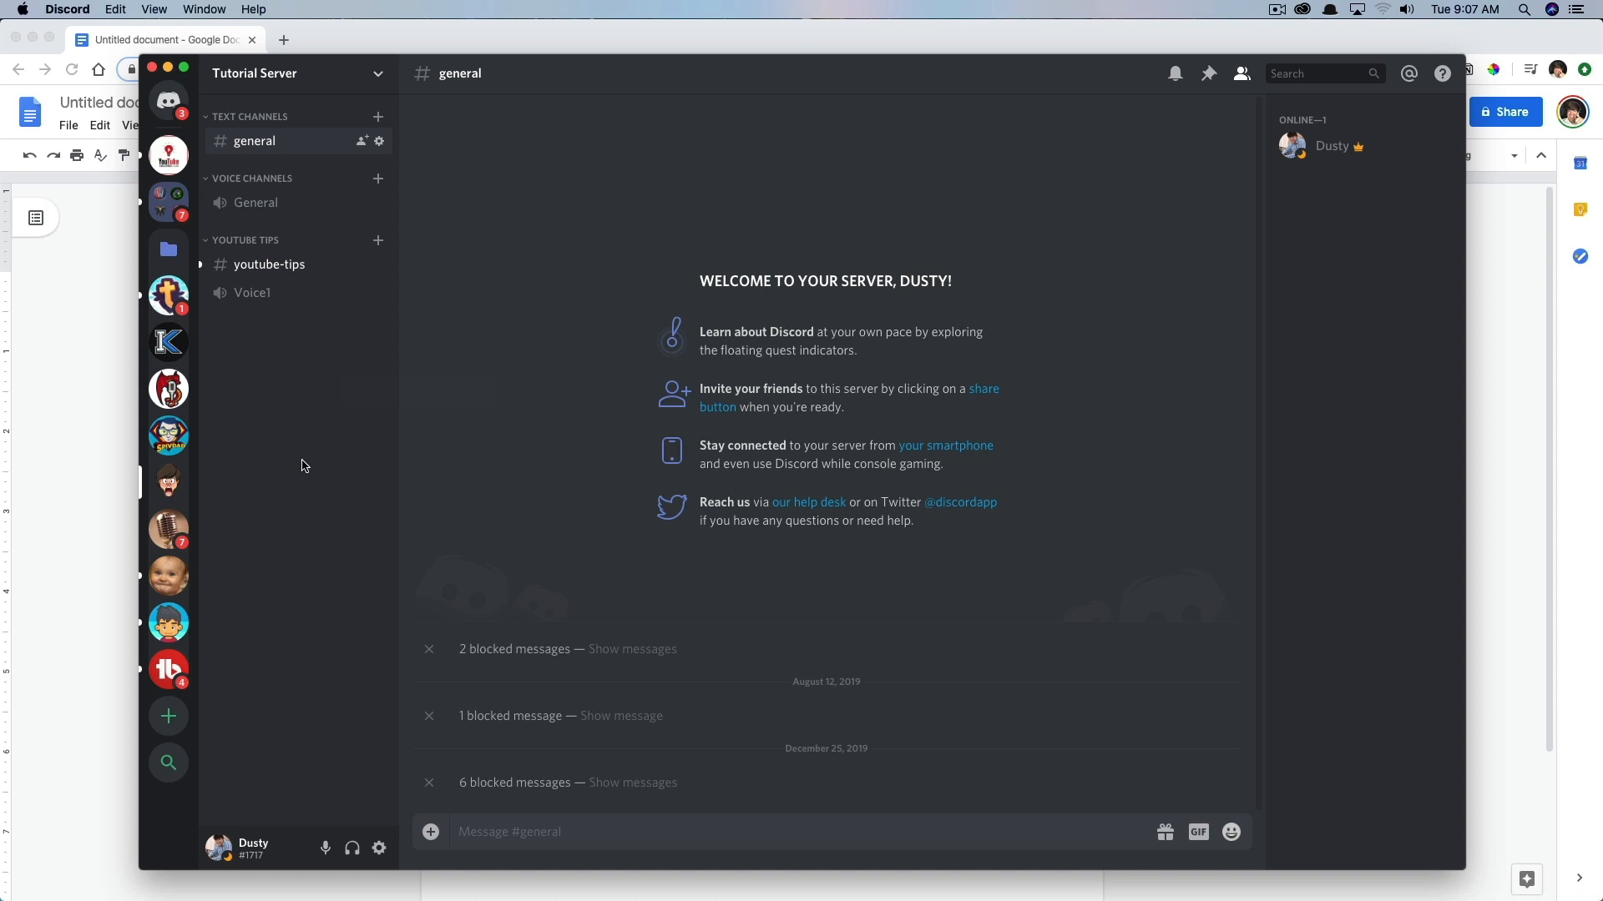
mouse_move(168, 484)
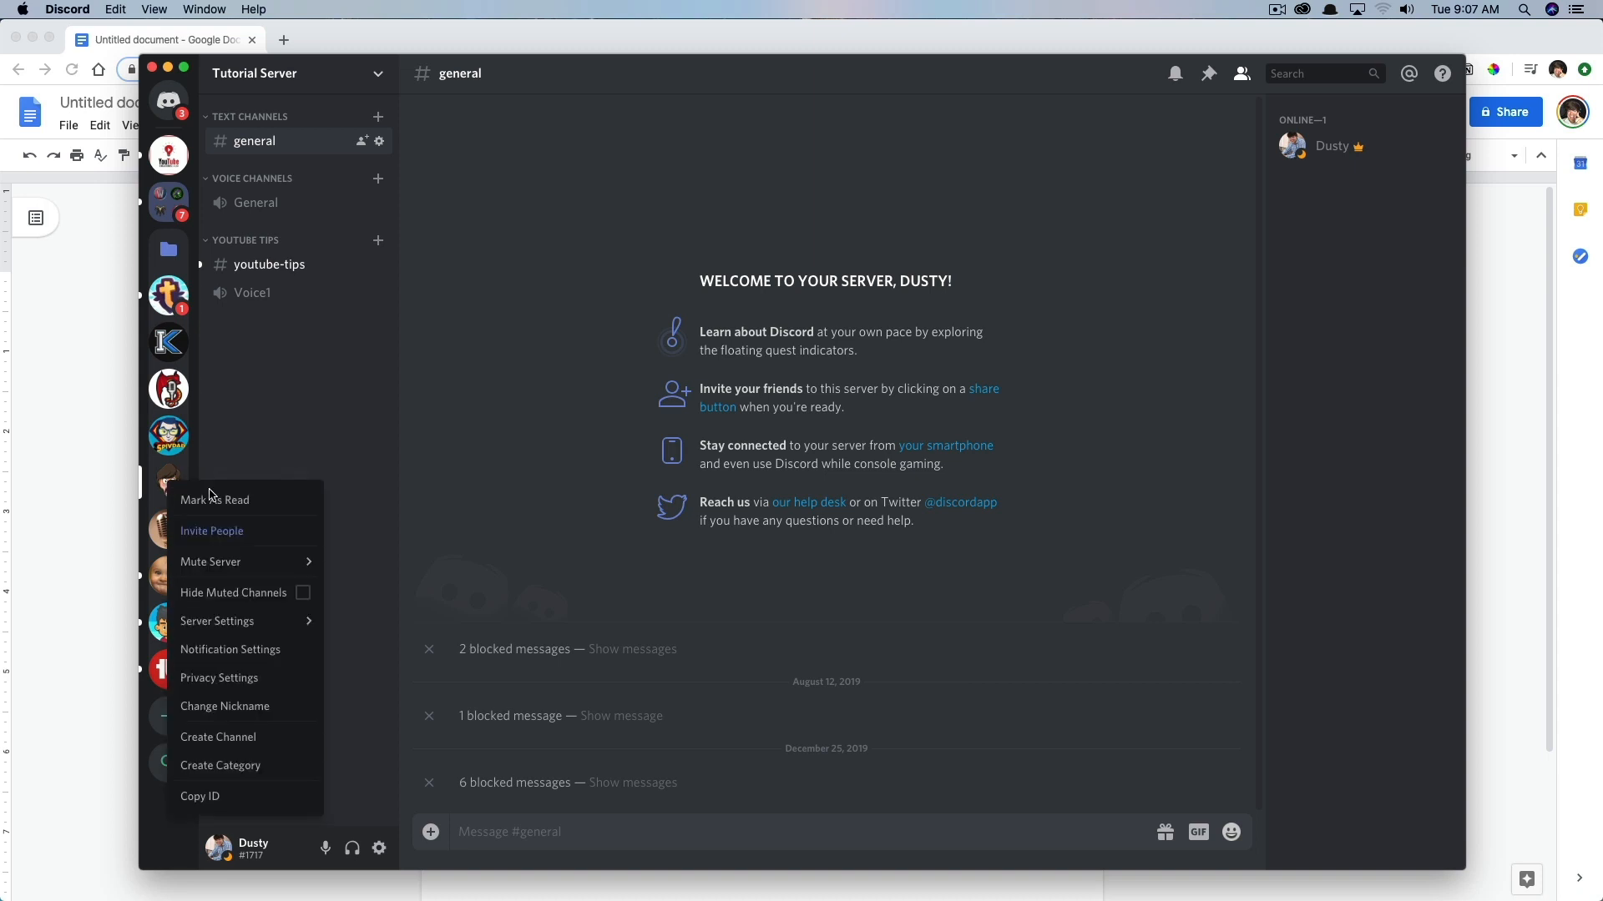
Dismiss the Tutorial Server options menu after copying its ID.
click(320, 430)
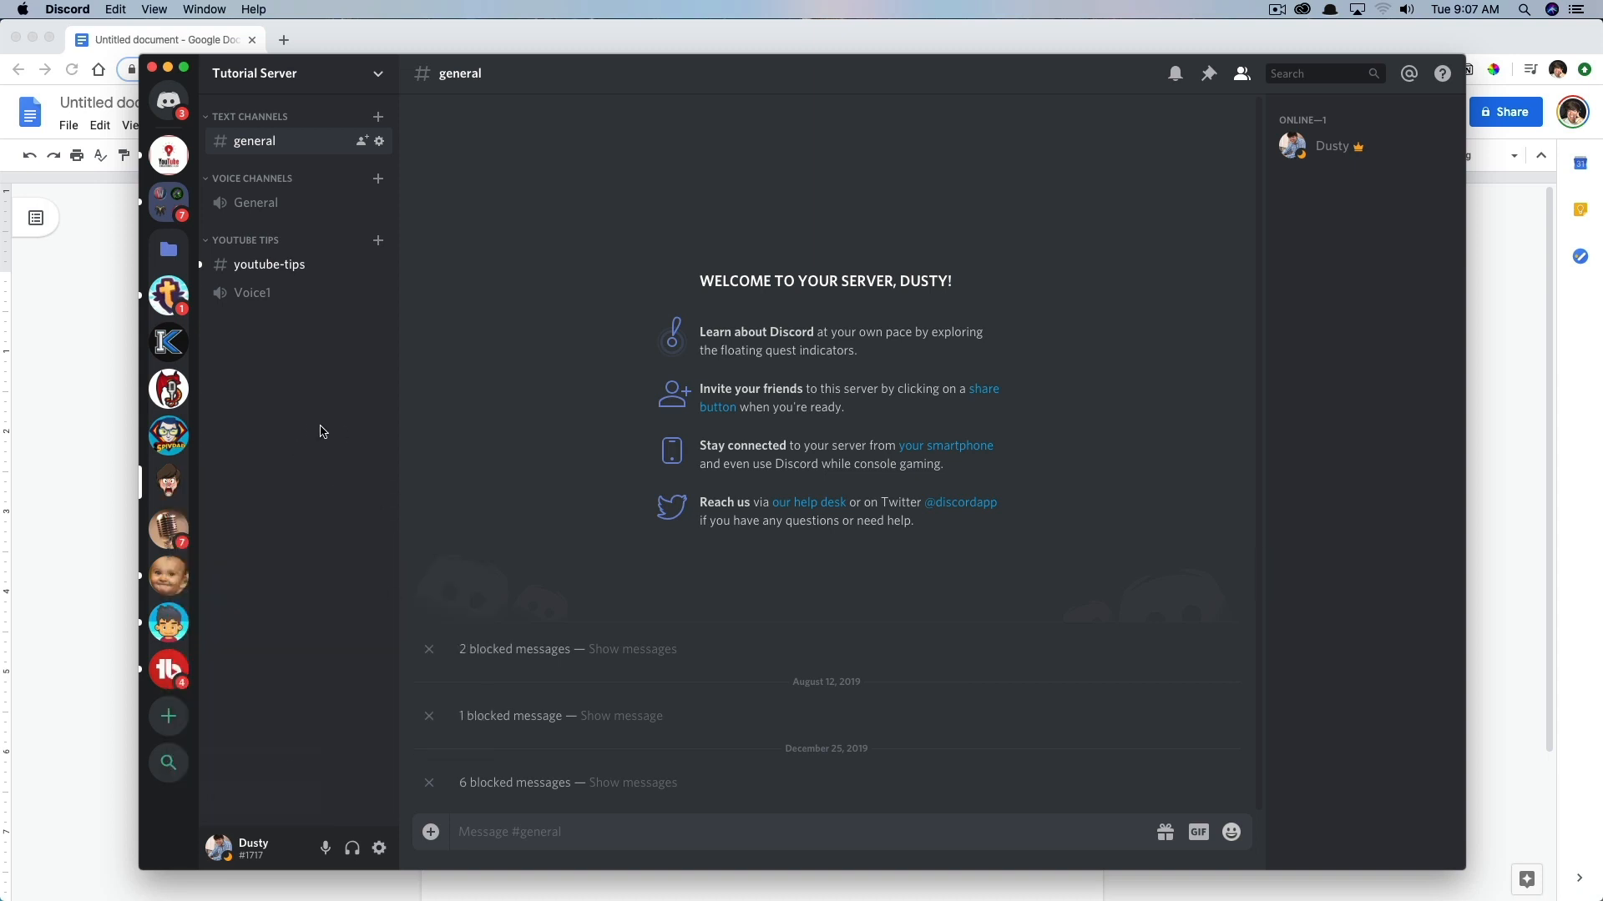
mouse_move(90, 376)
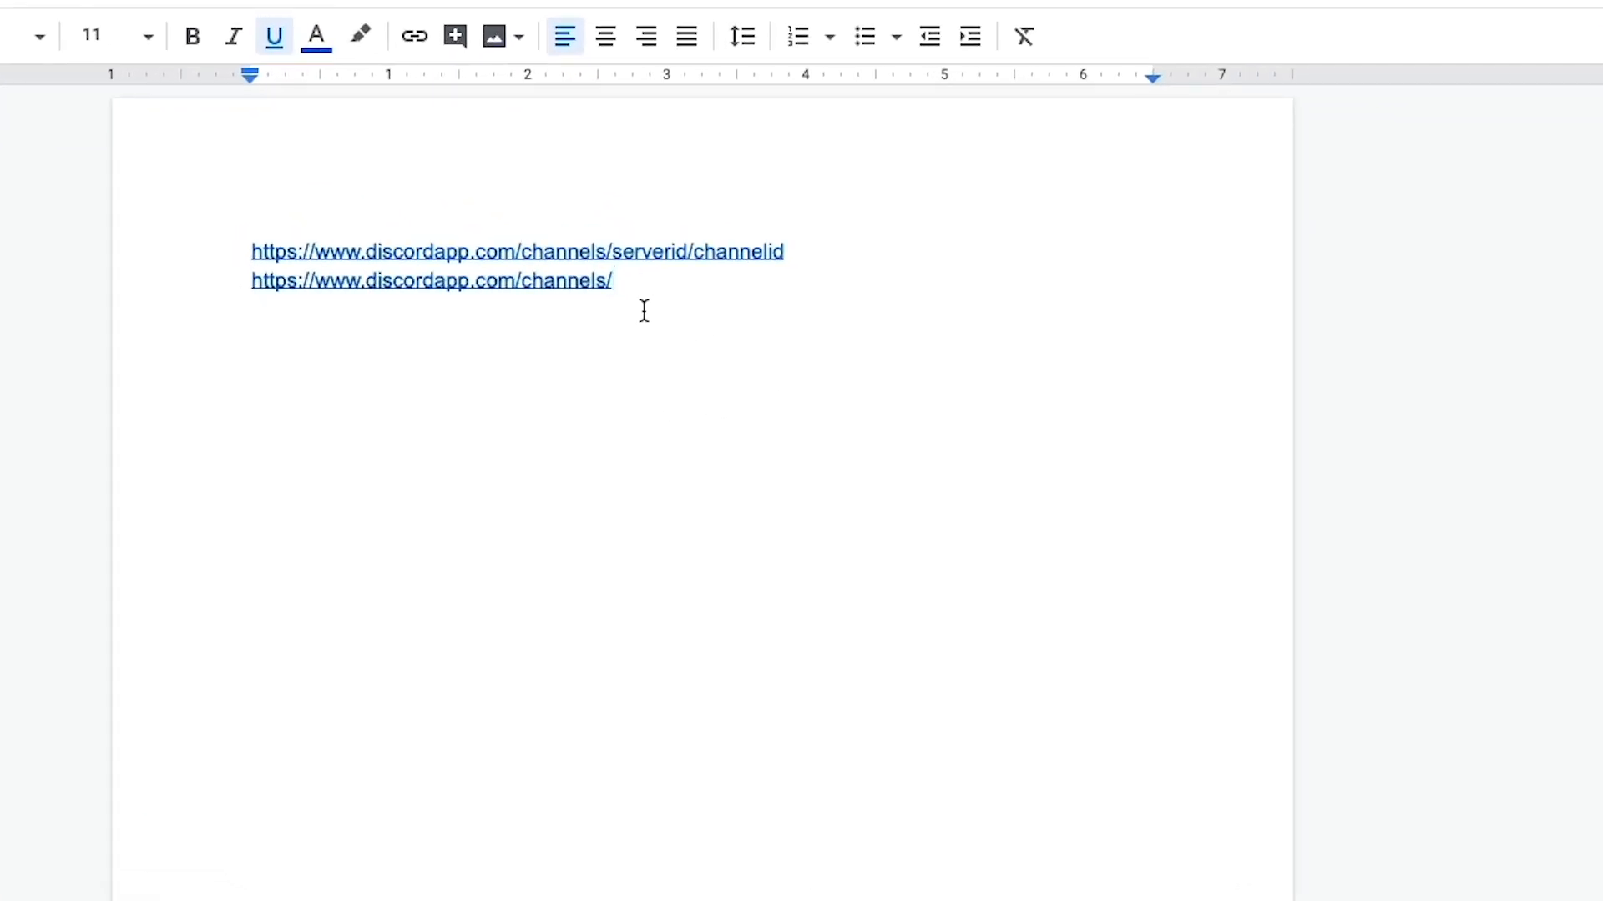
text(582923248757637121)
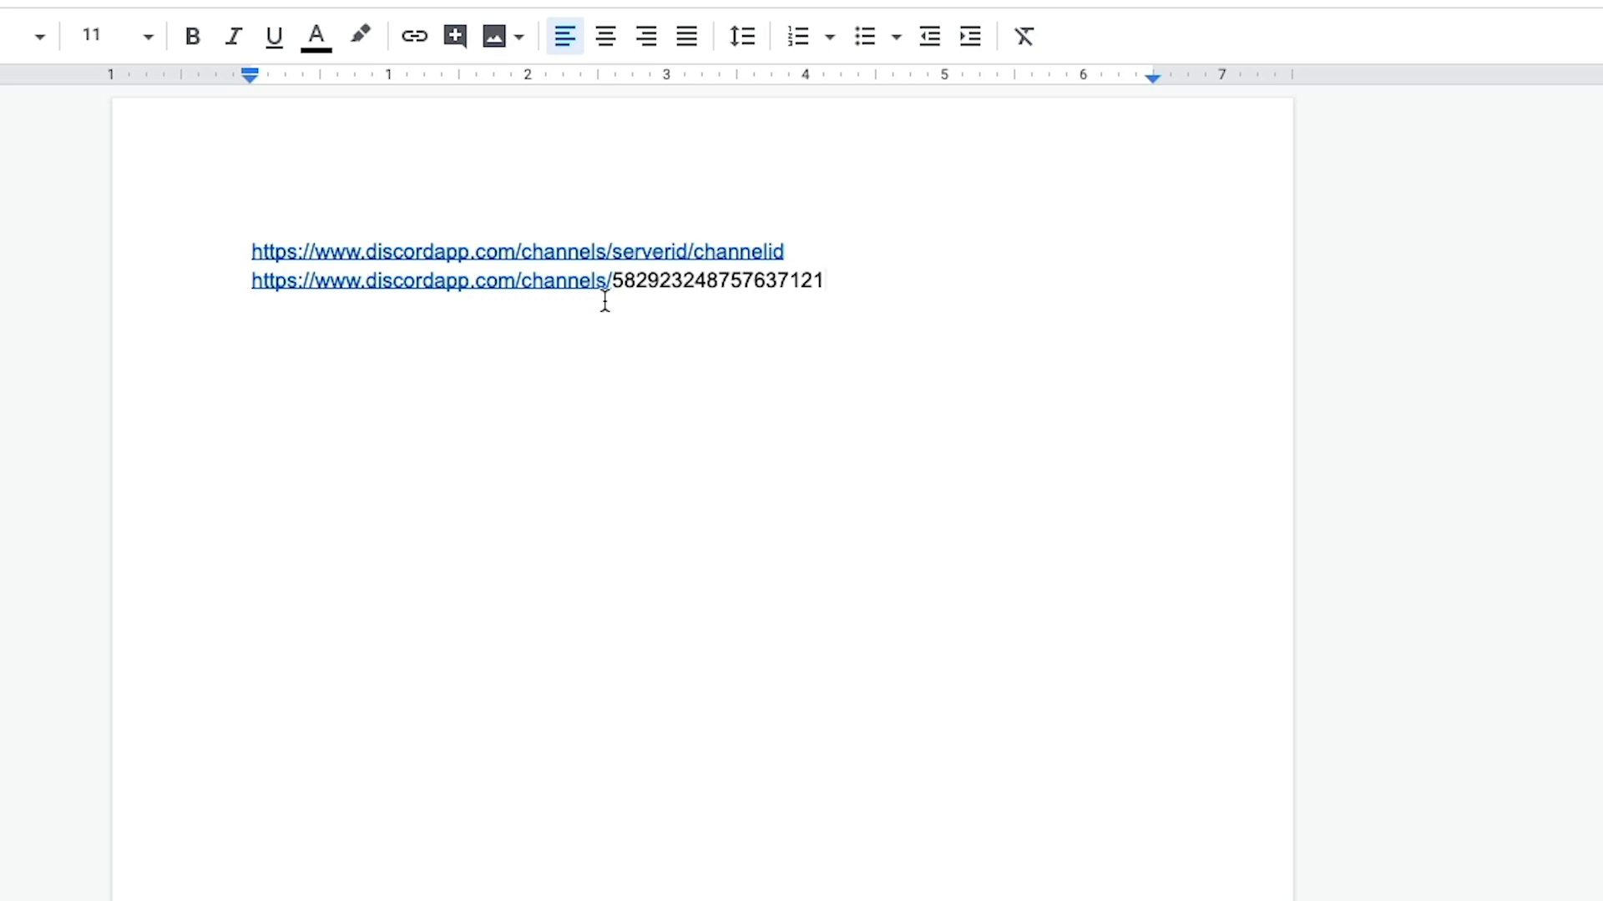
mouse_move(691, 279)
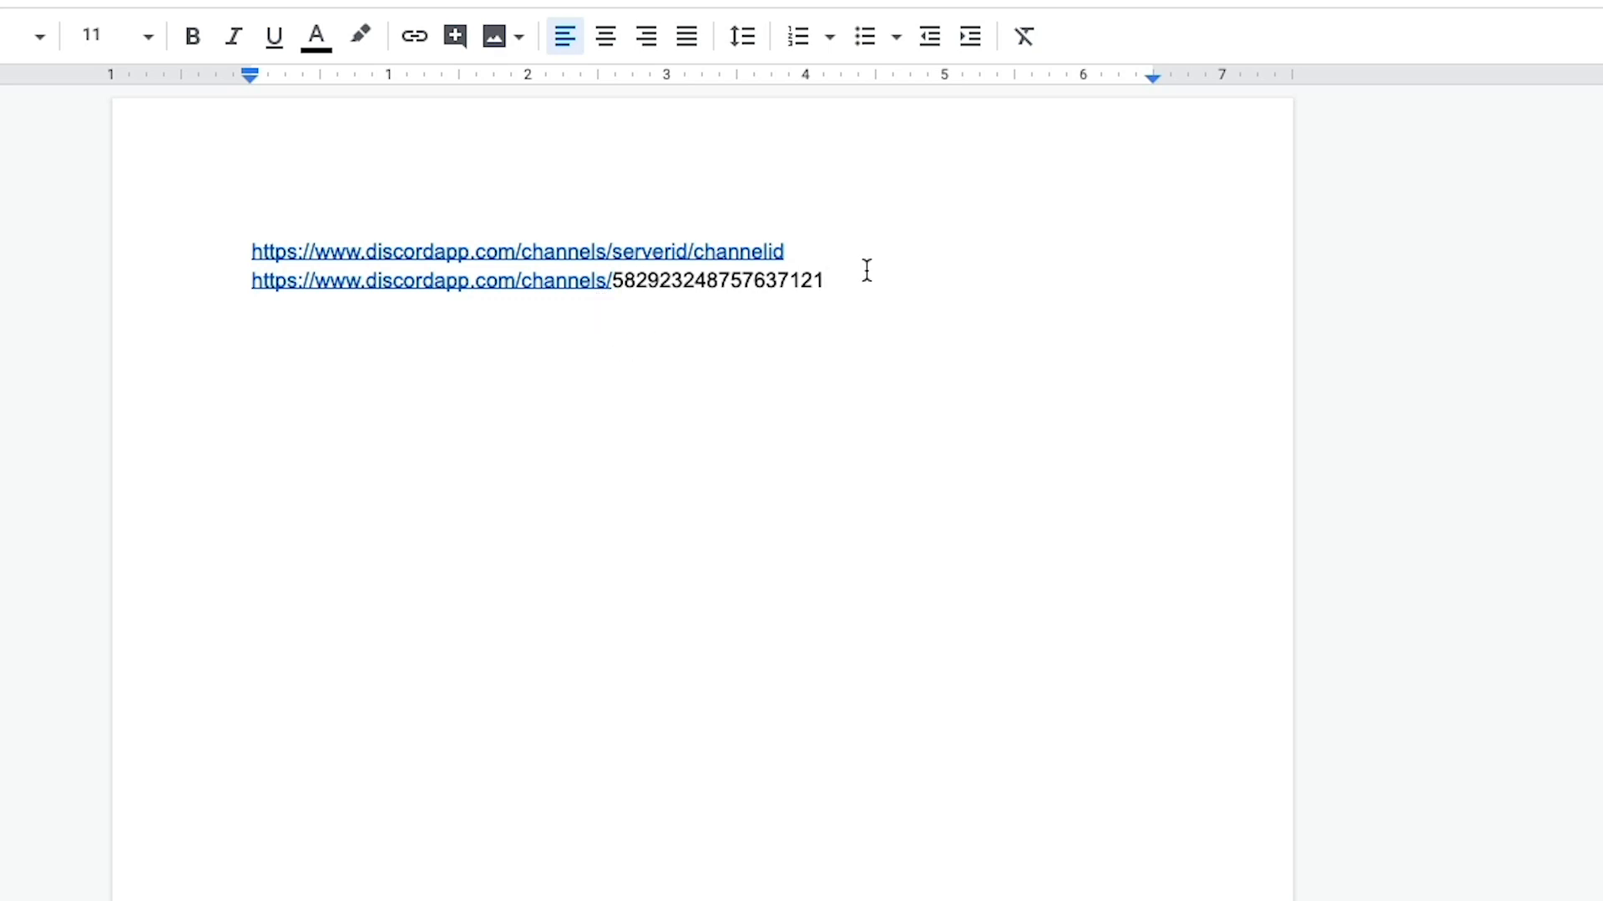
text(/)
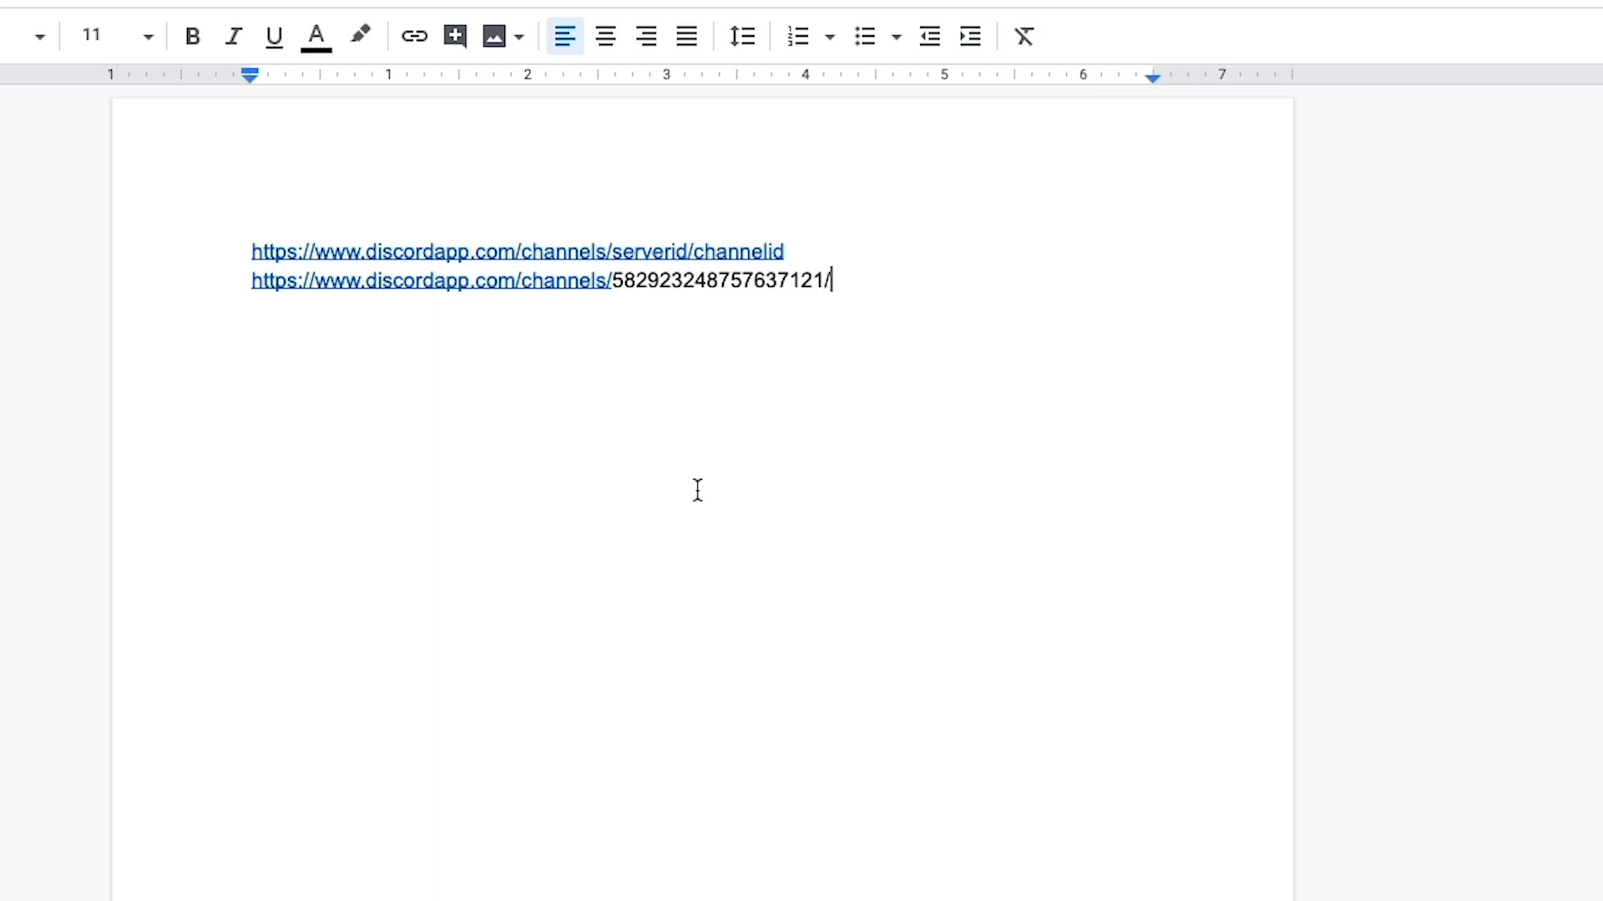
mouse_move(234, 606)
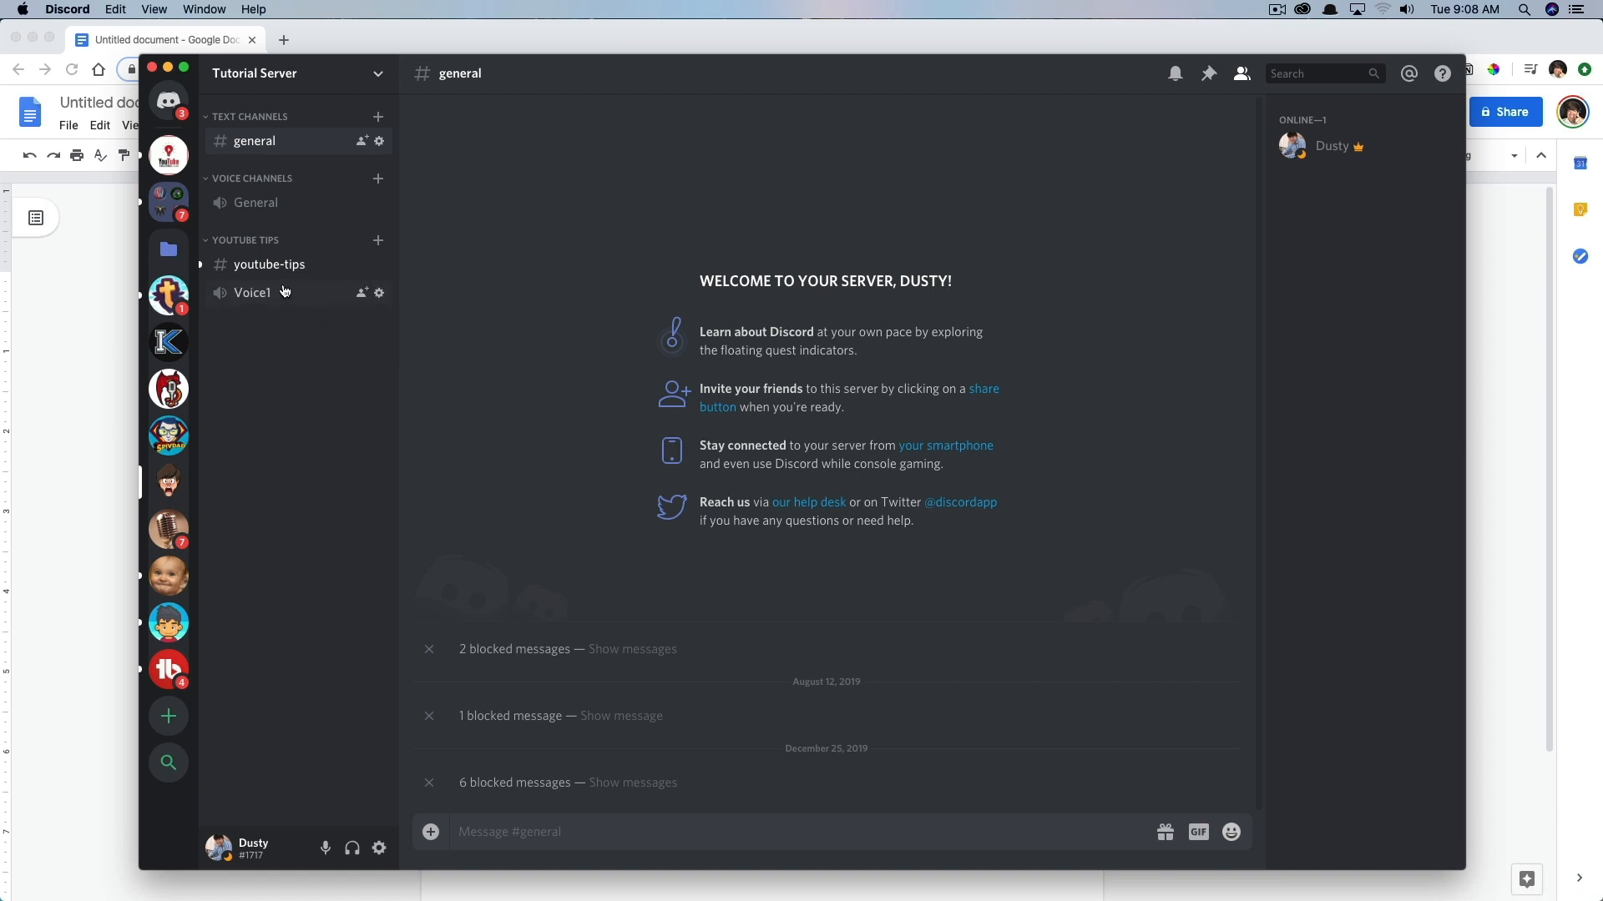
mouse_move(278, 308)
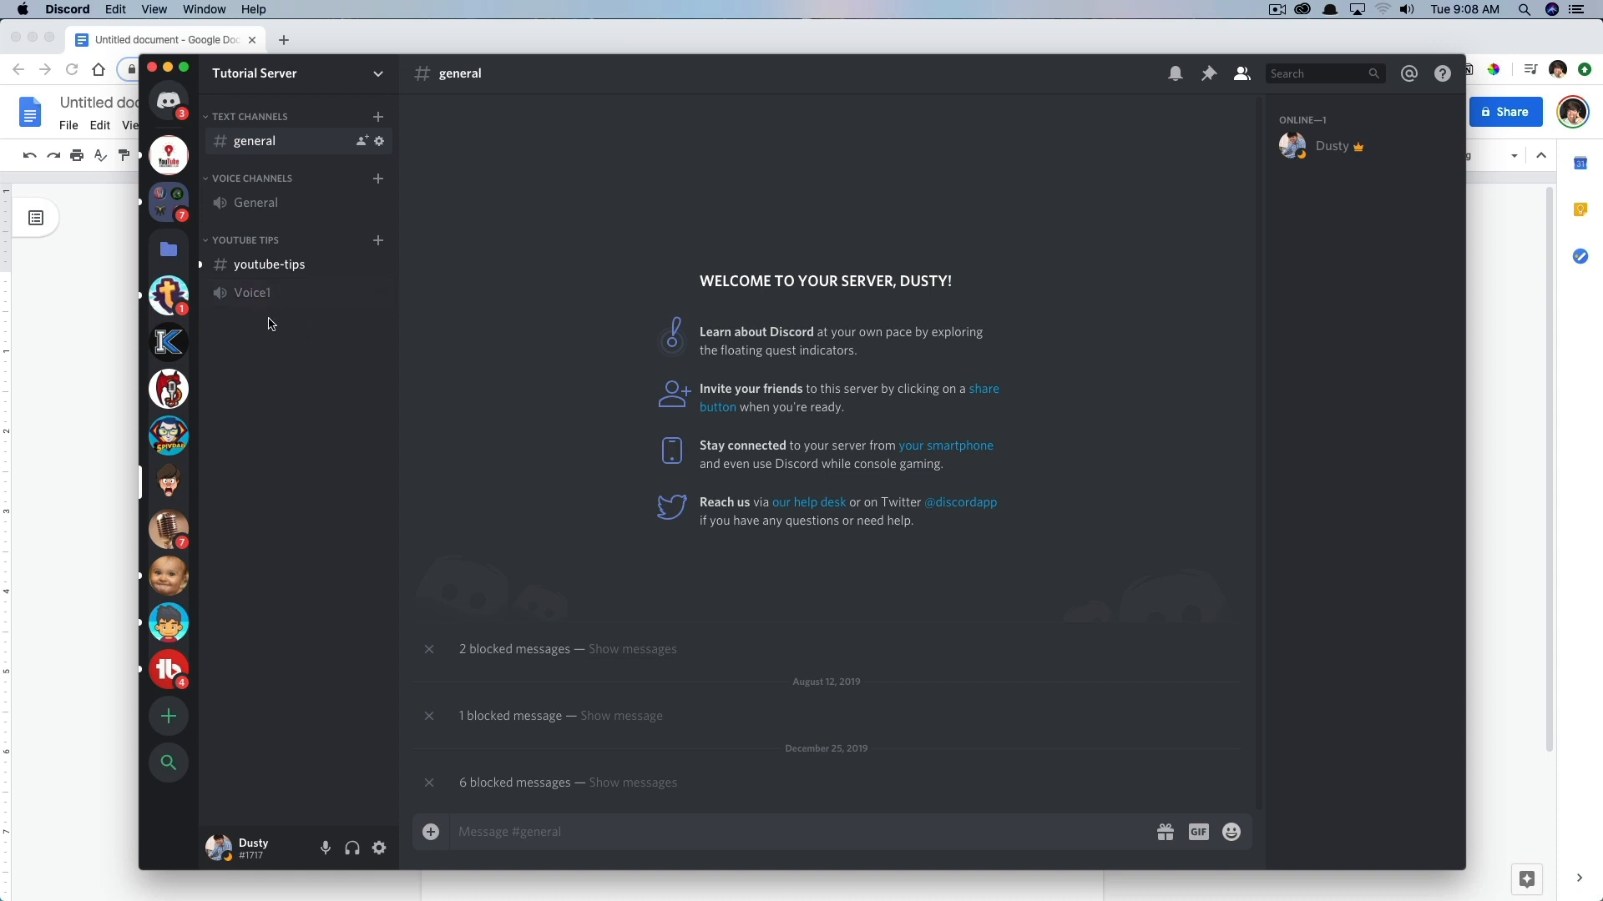
mouse_move(267, 336)
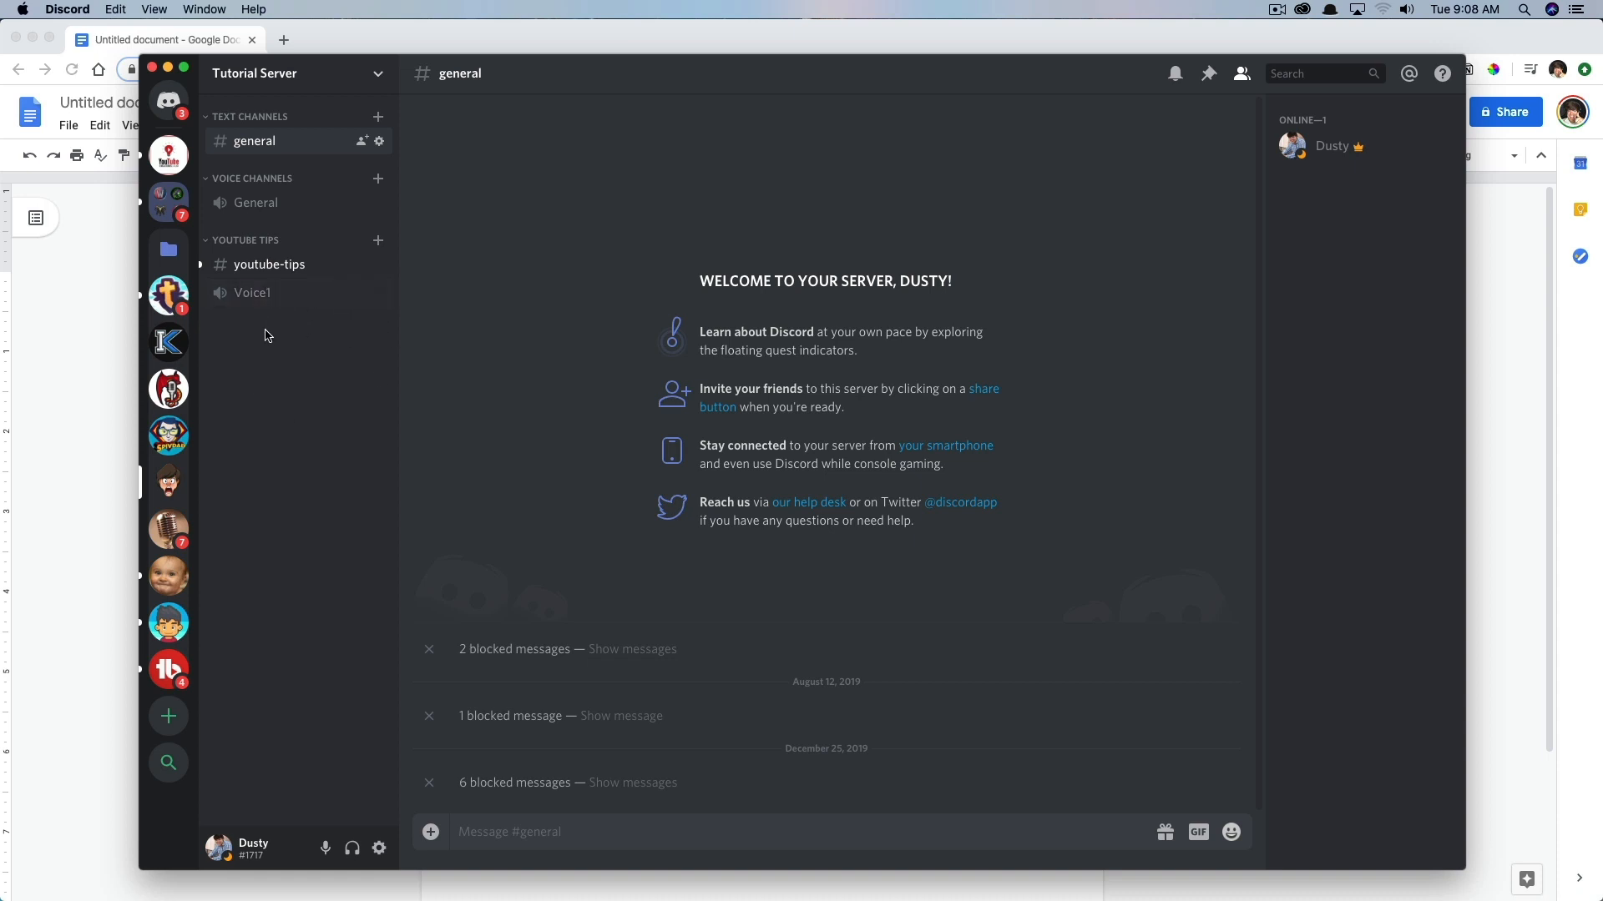
Copy the Voice1 voice channel's ID from its context menu.
right_click(251, 292)
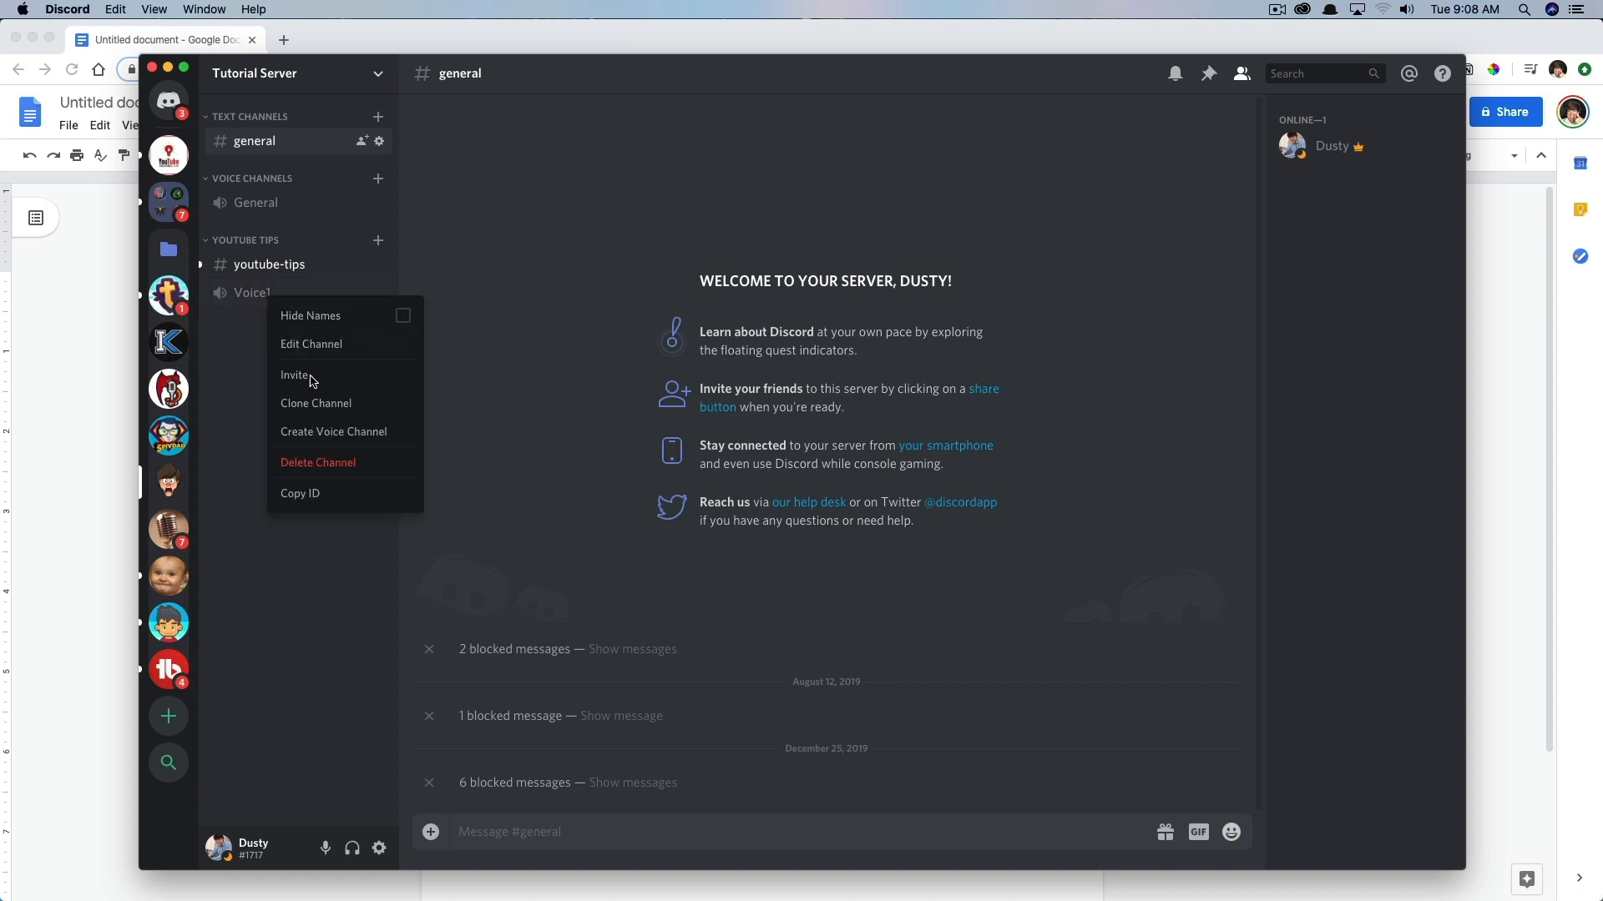
click(91, 396)
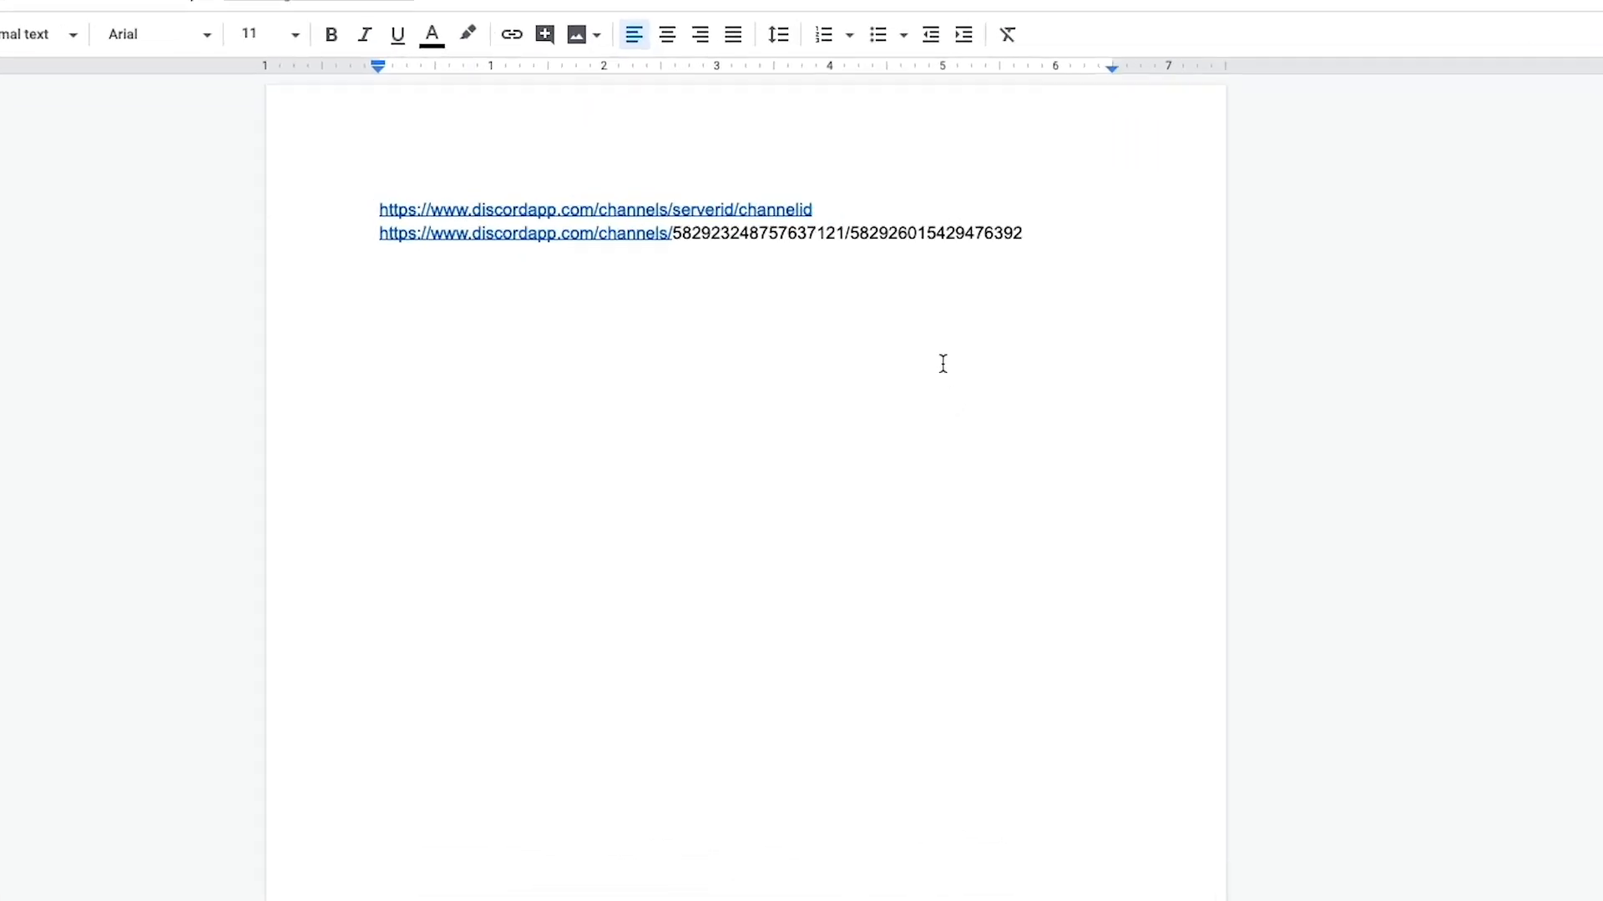
Select the full second link containing server and Voice1 IDs and copy it.
scroll(down, 3)
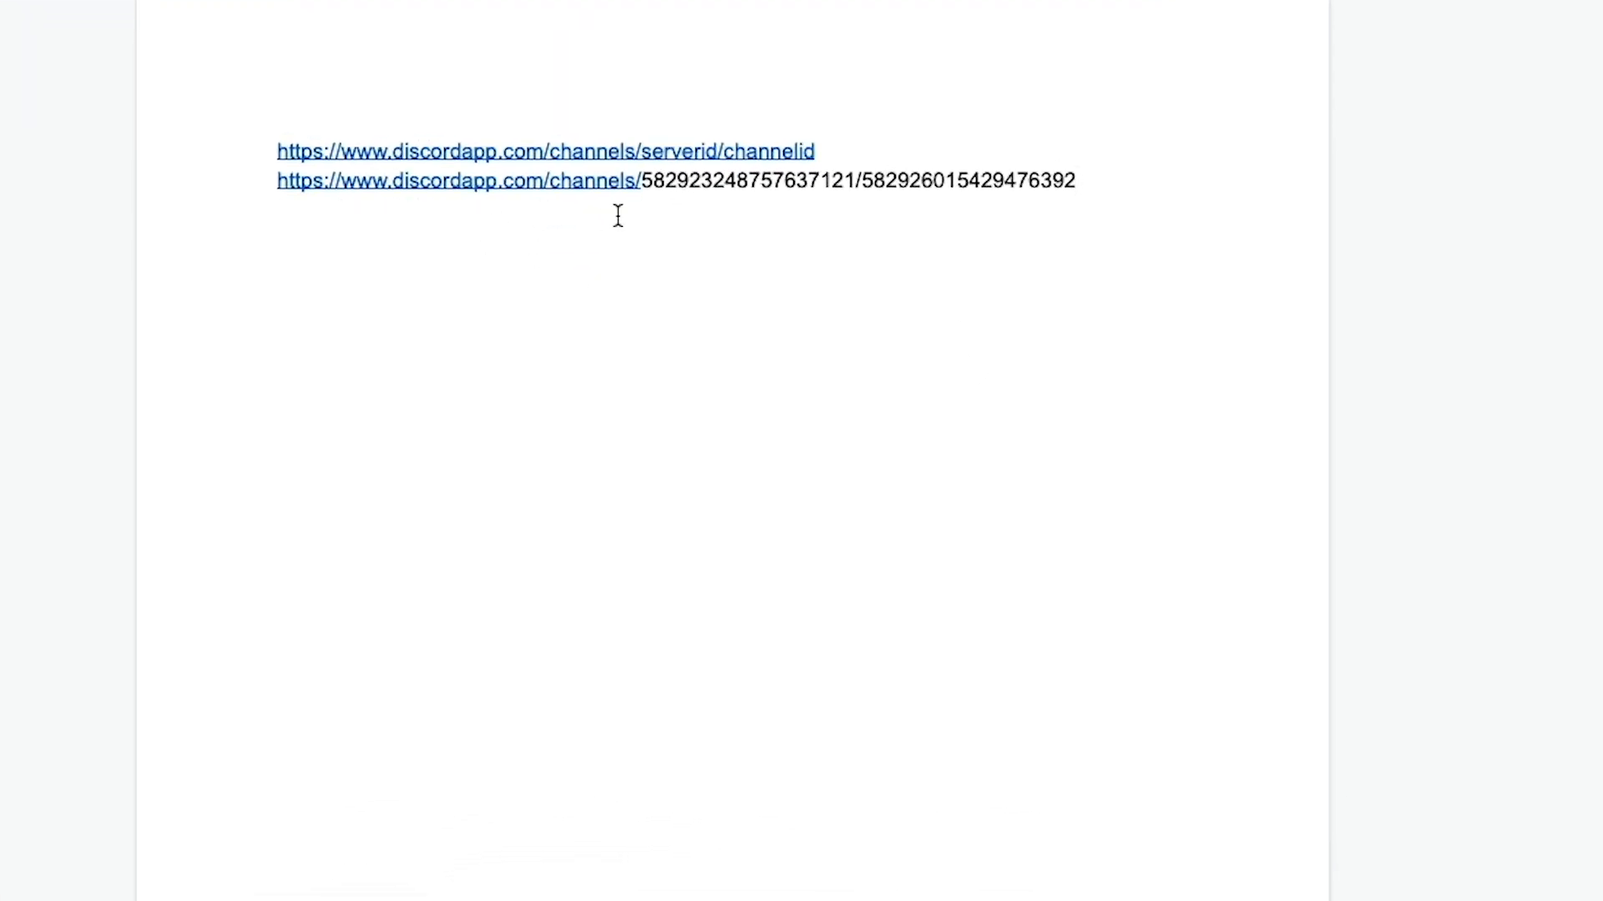
mouse_move(915, 177)
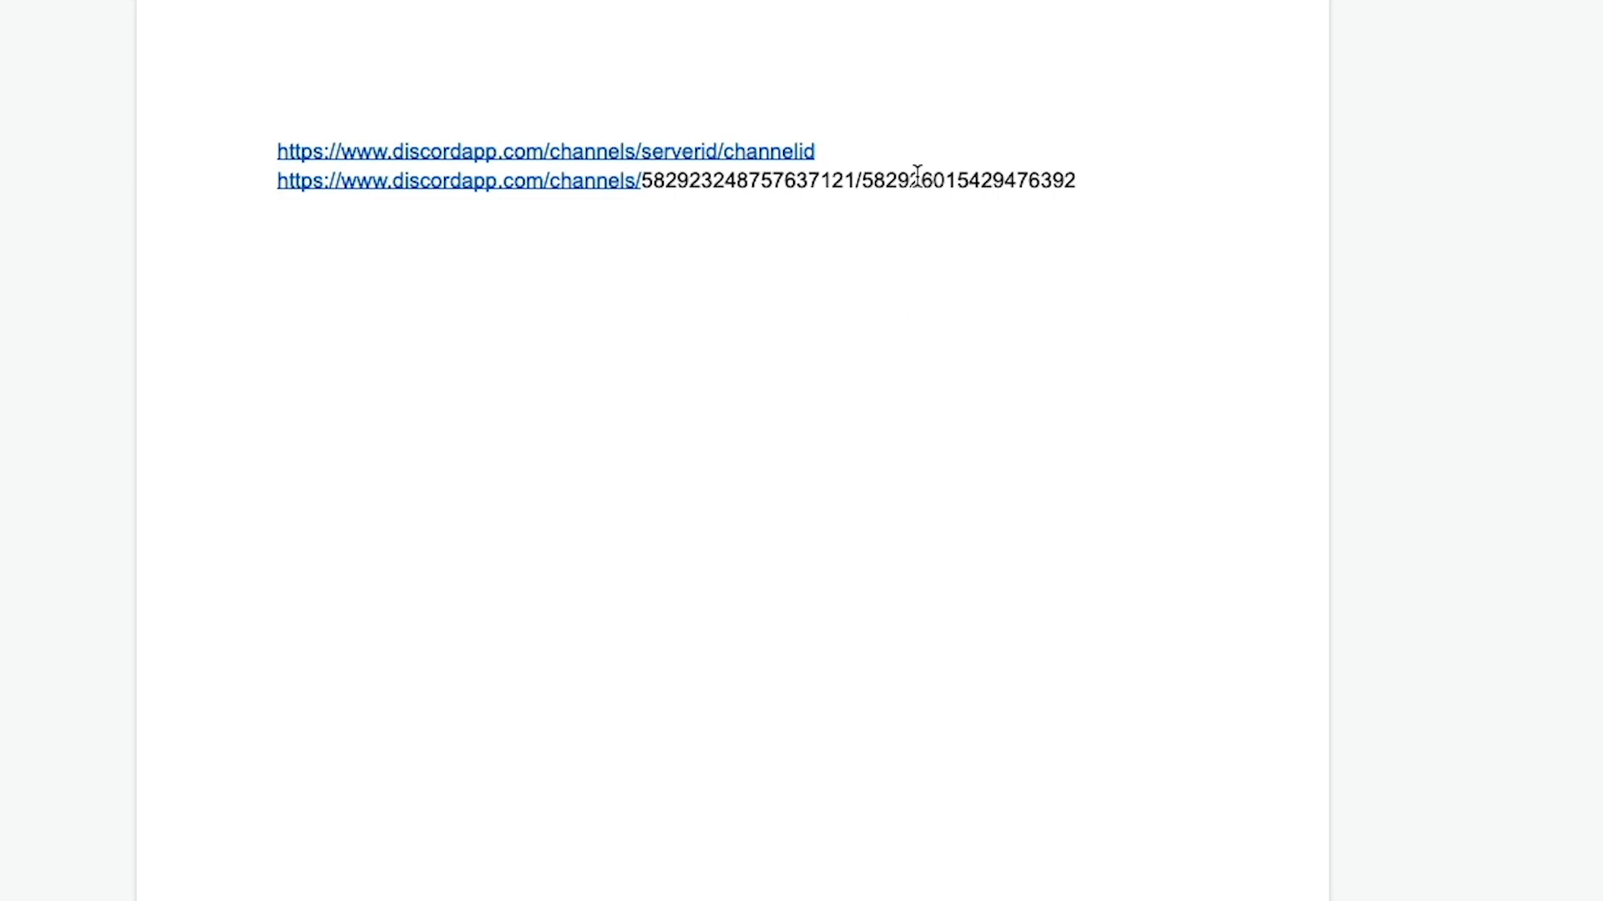
drag(392, 181, 1075, 181)
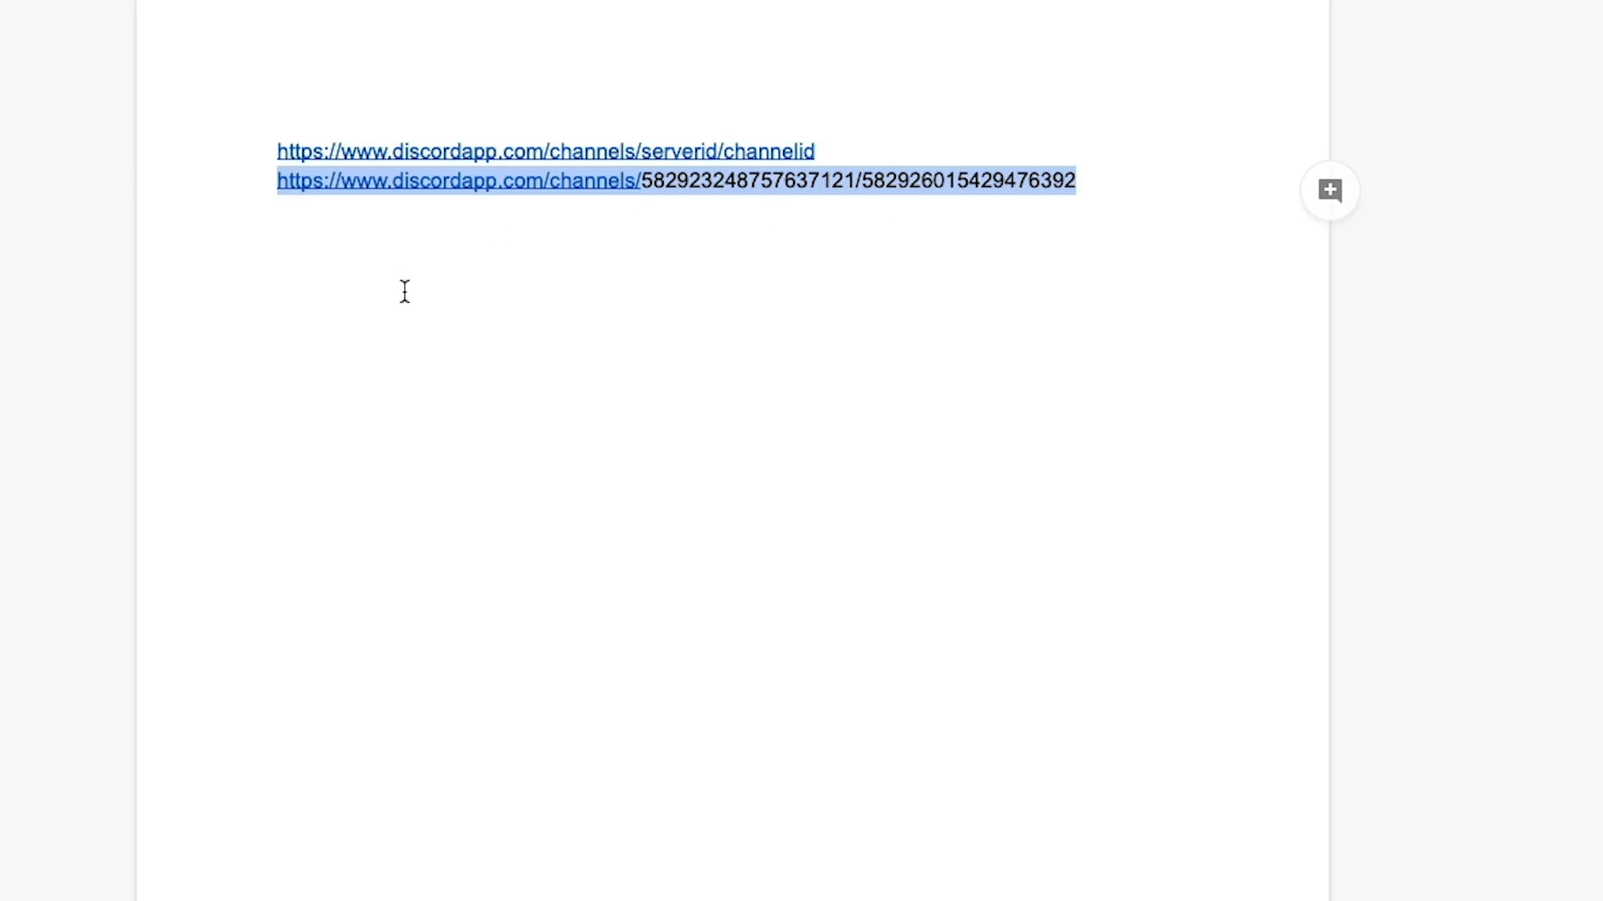
right_click(674, 181)
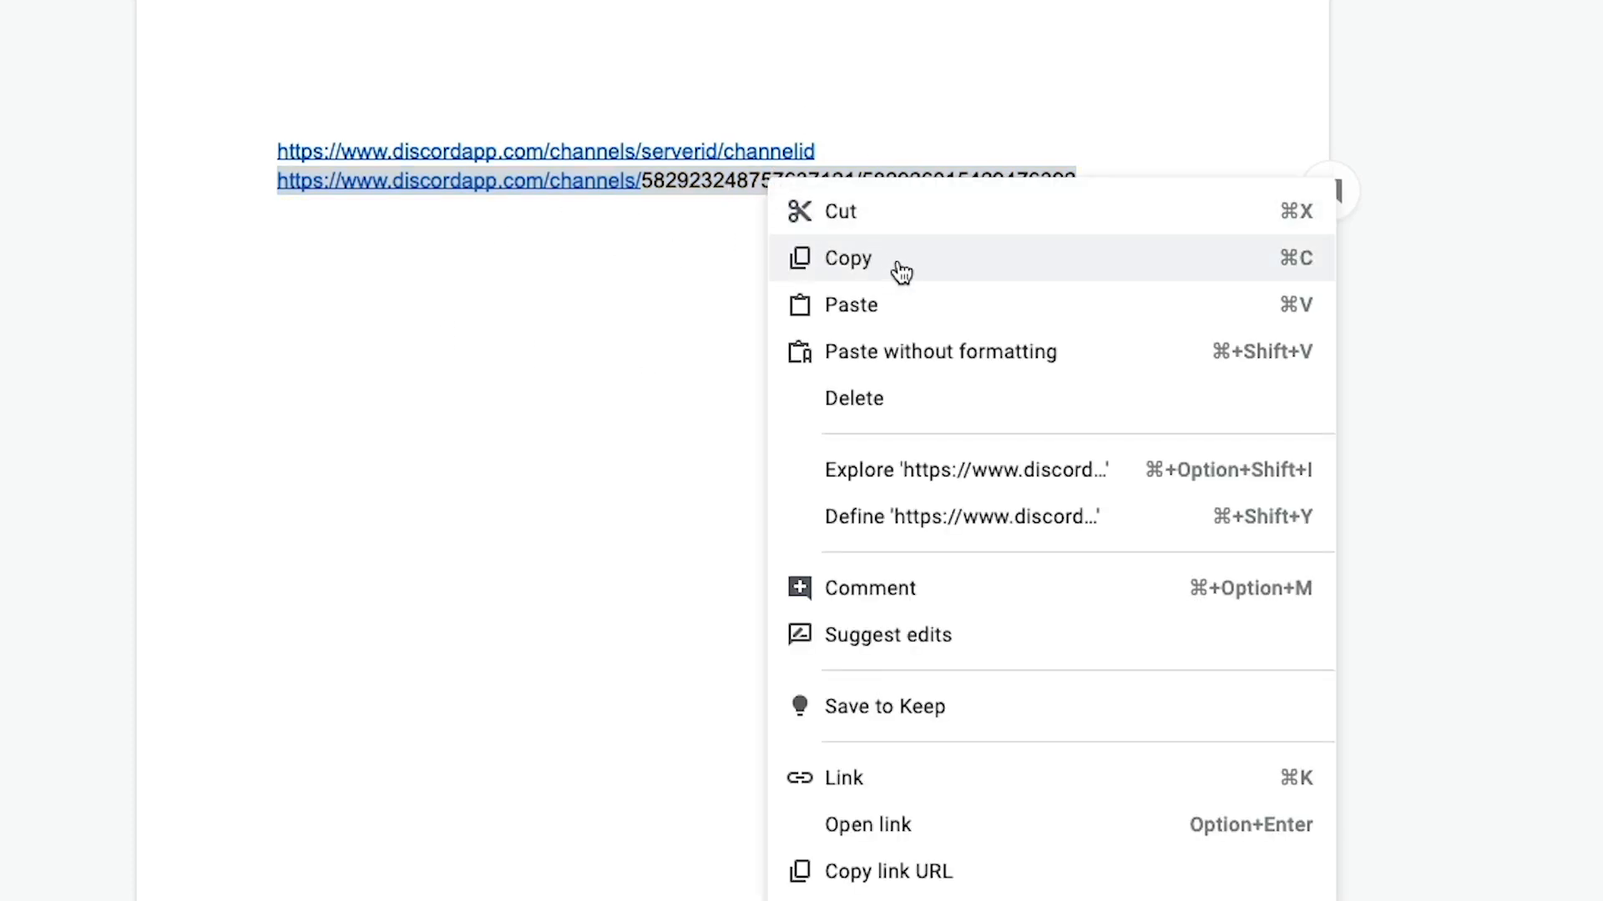
click(847, 258)
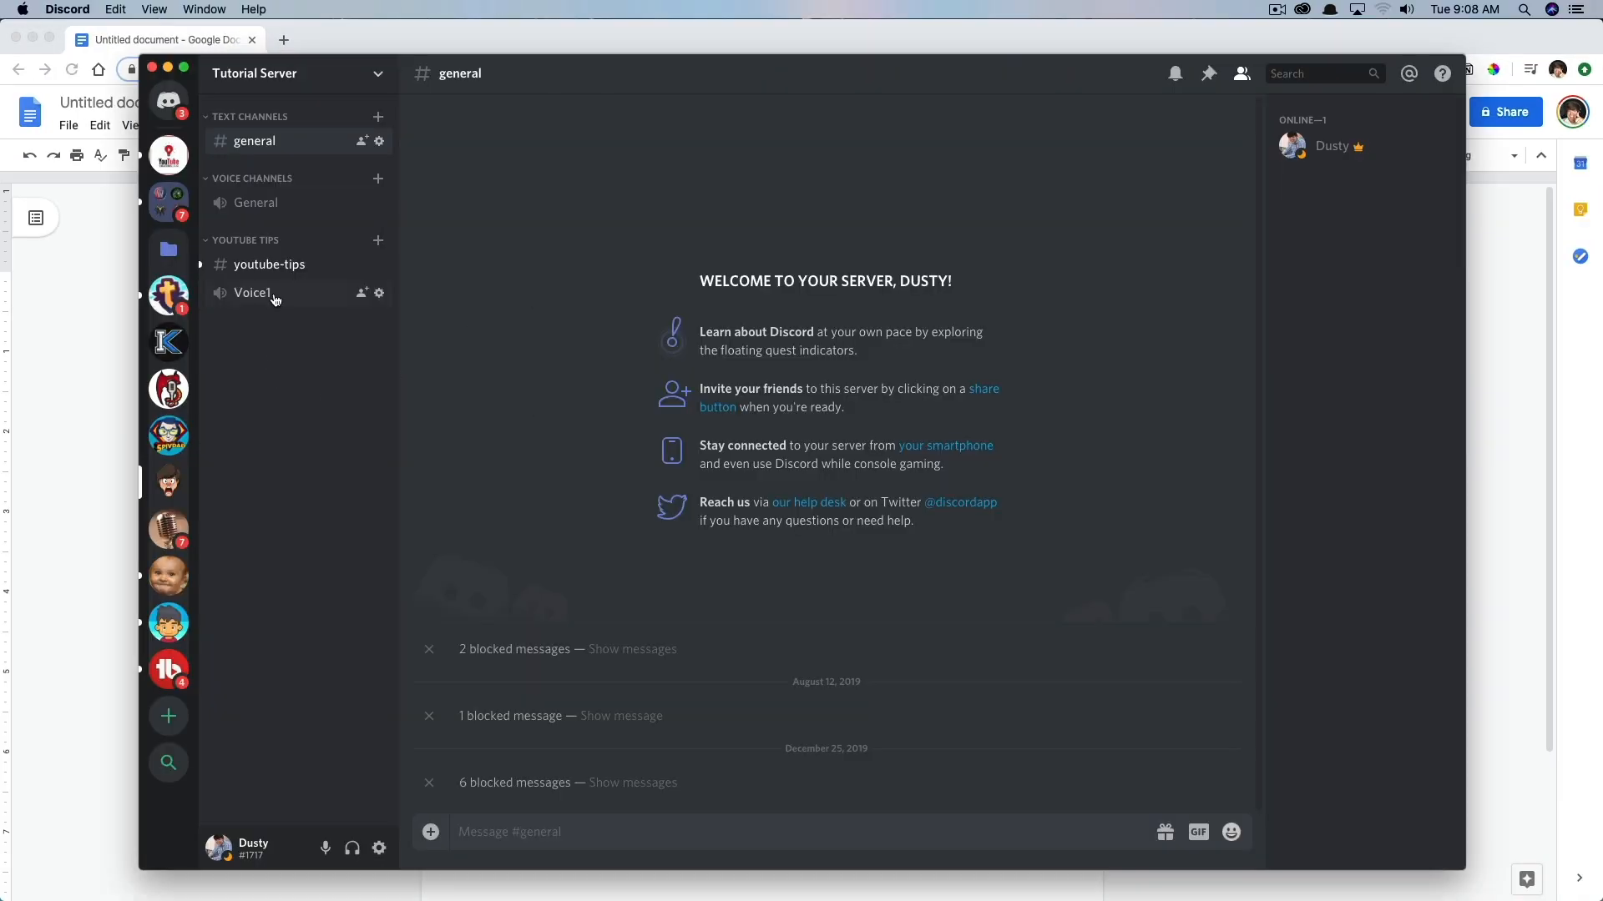
Join the Voice1 voice channel and scroll its call view.
click(252, 292)
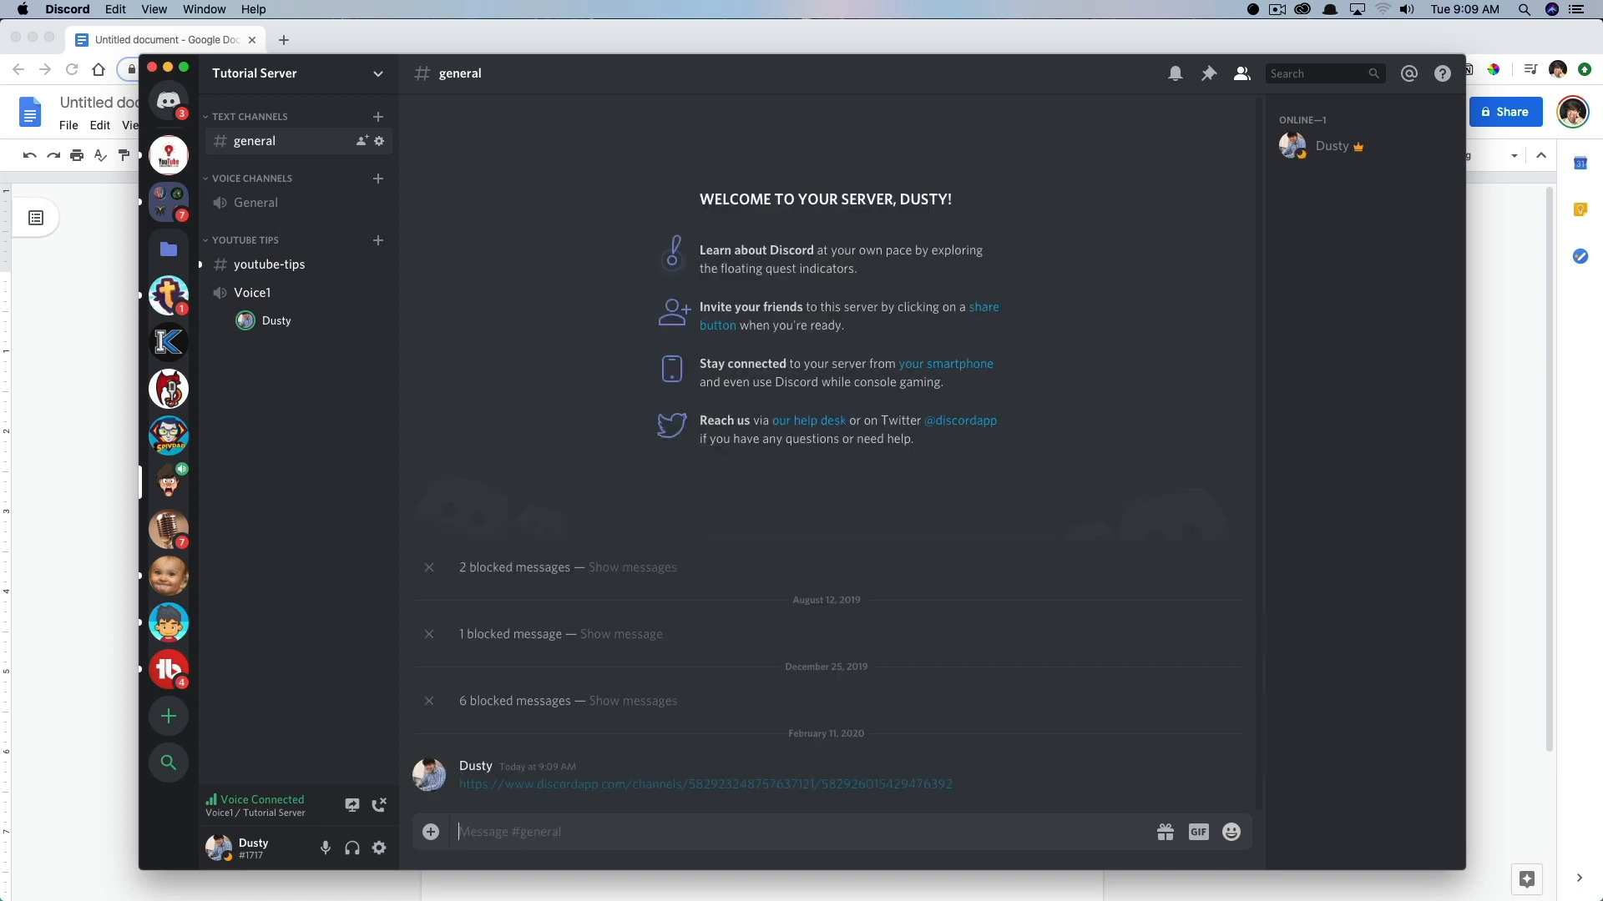
scroll(down, 3)
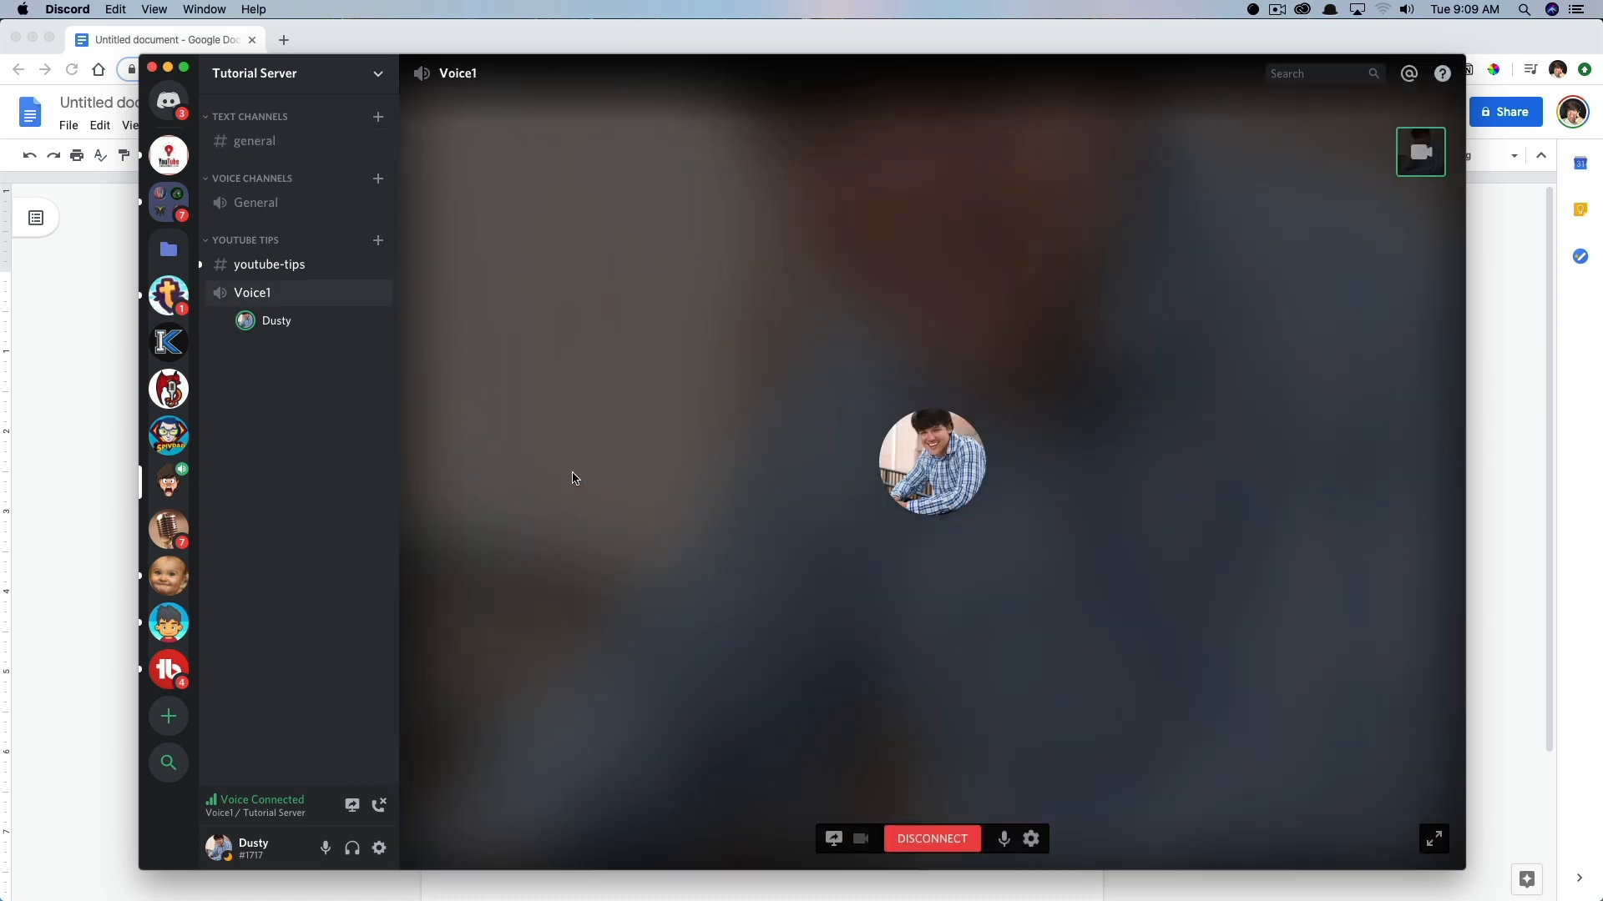
mouse_move(634, 582)
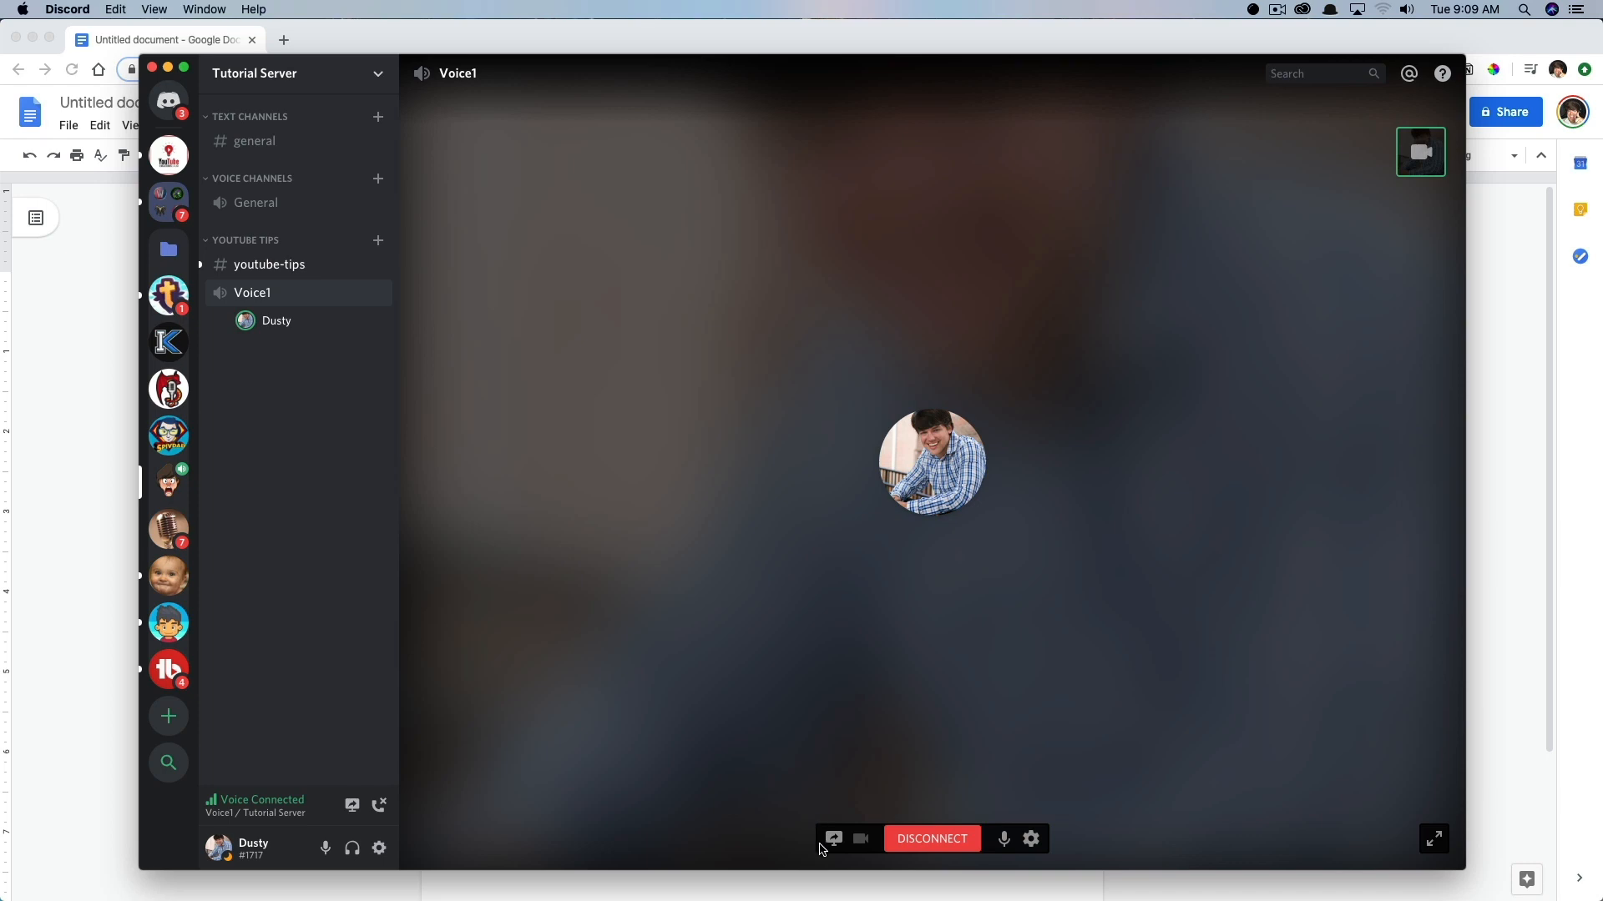
mouse_move(833, 838)
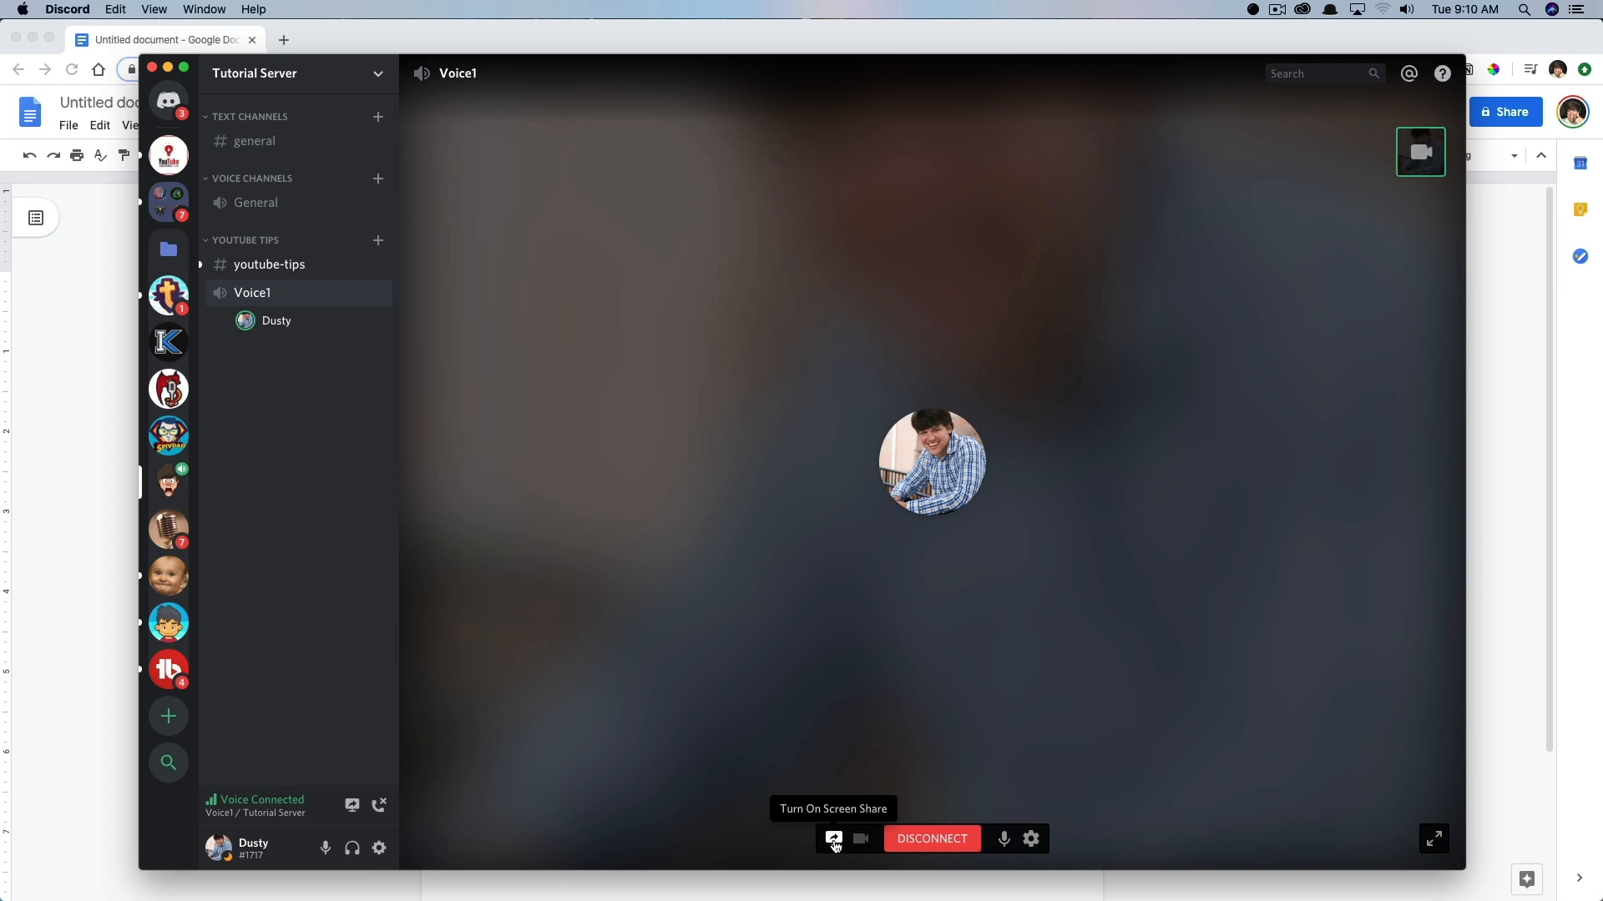
Share the entire screen into Voice1 at 1080 quality and 30 fps.
click(834, 838)
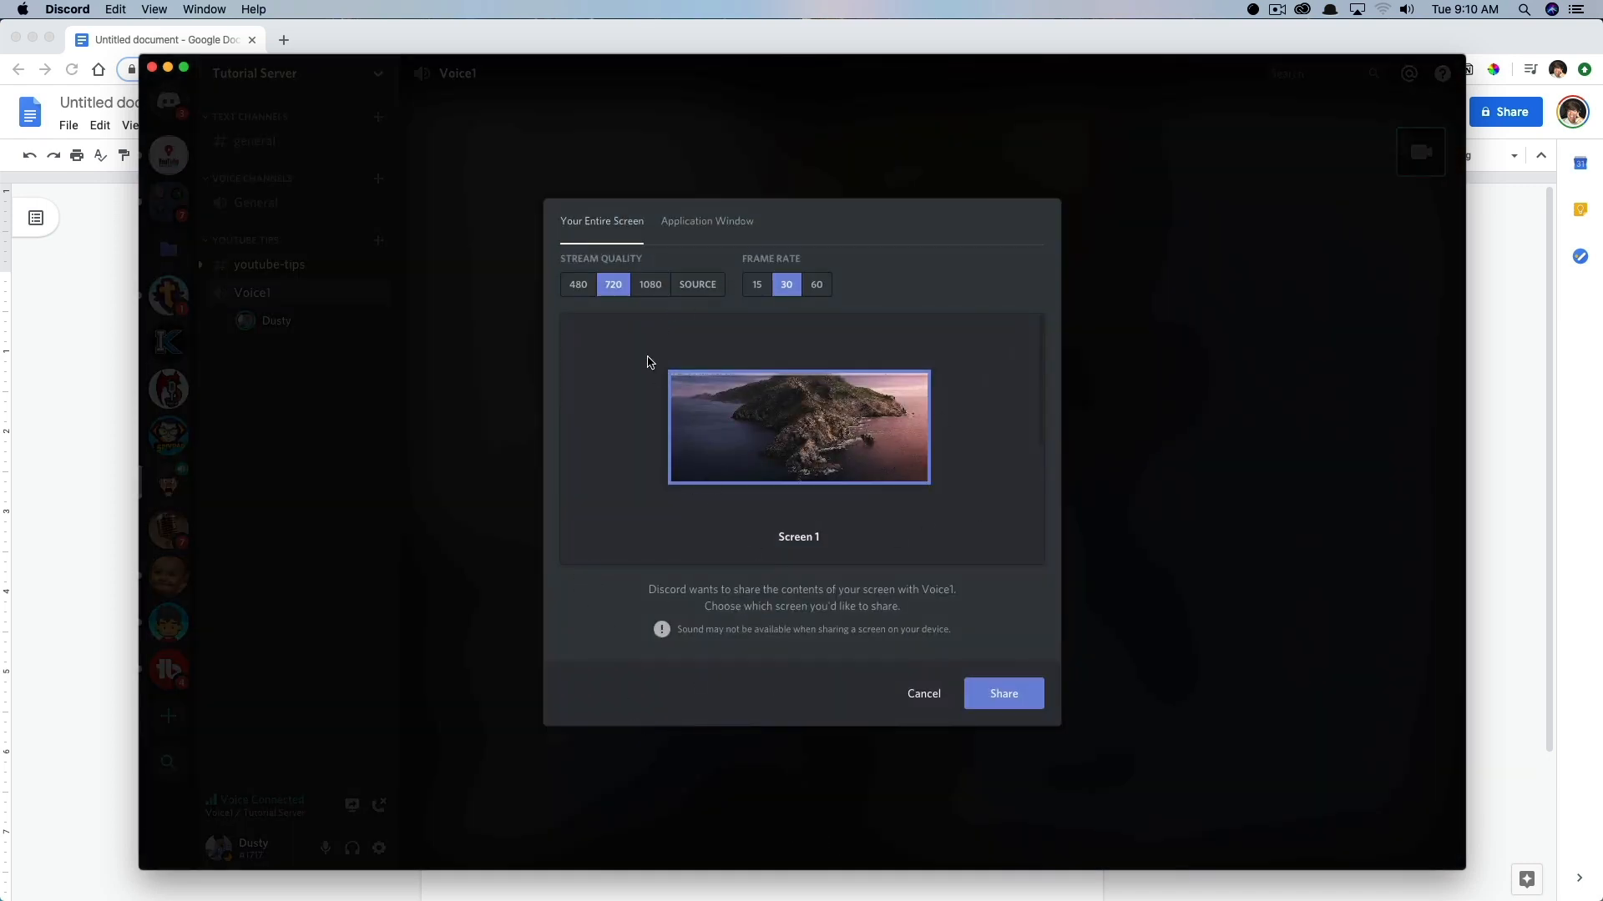
click(649, 284)
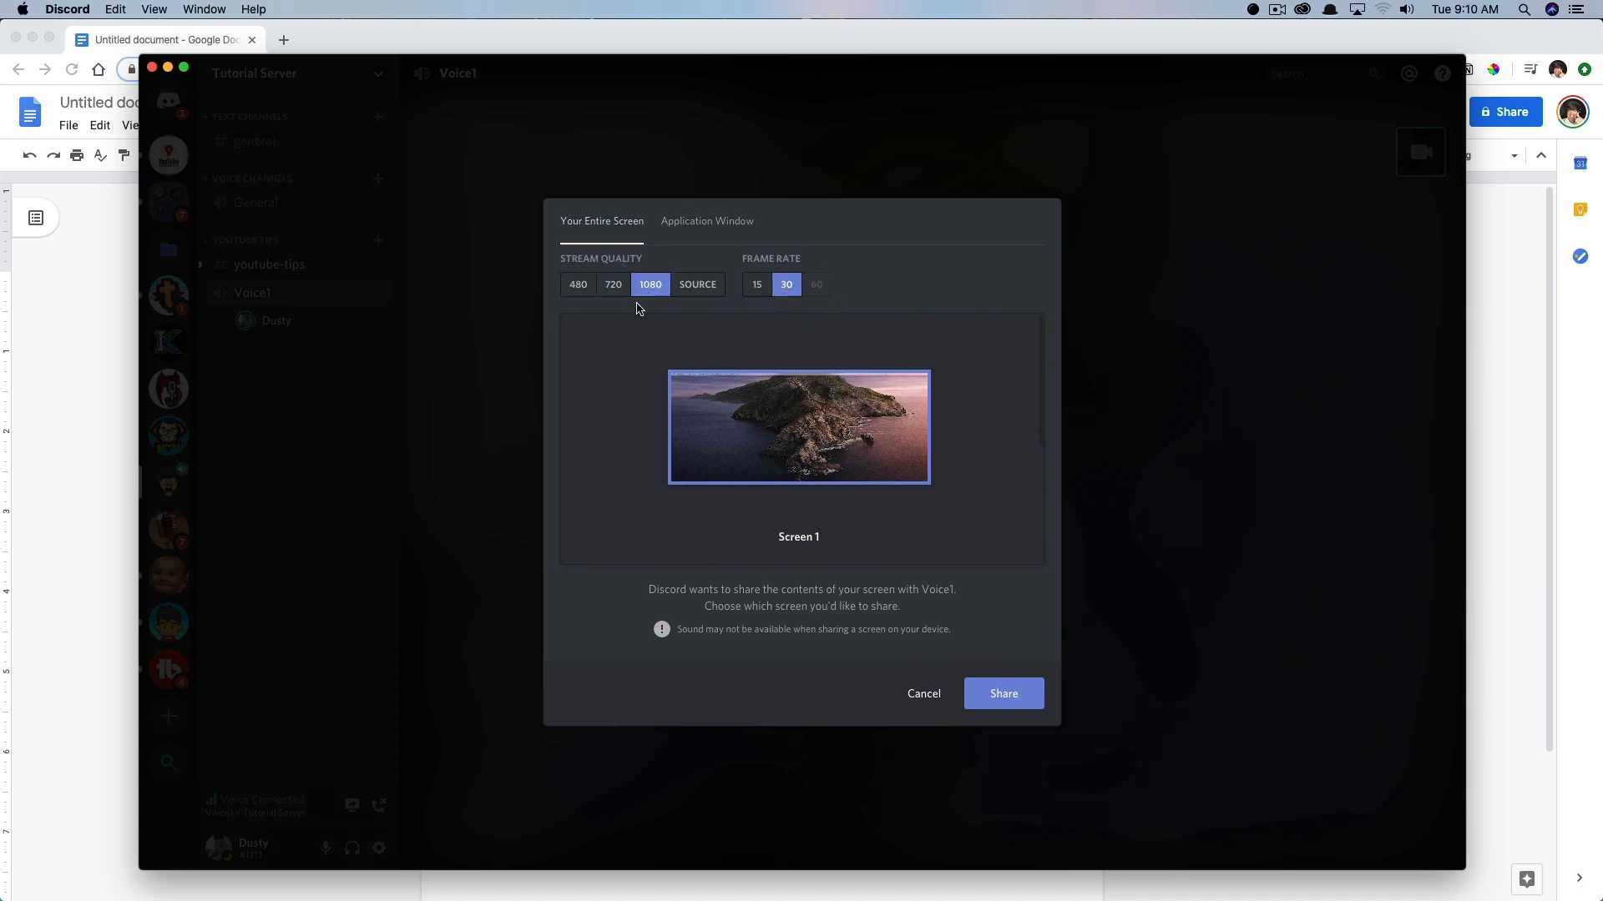
click(706, 220)
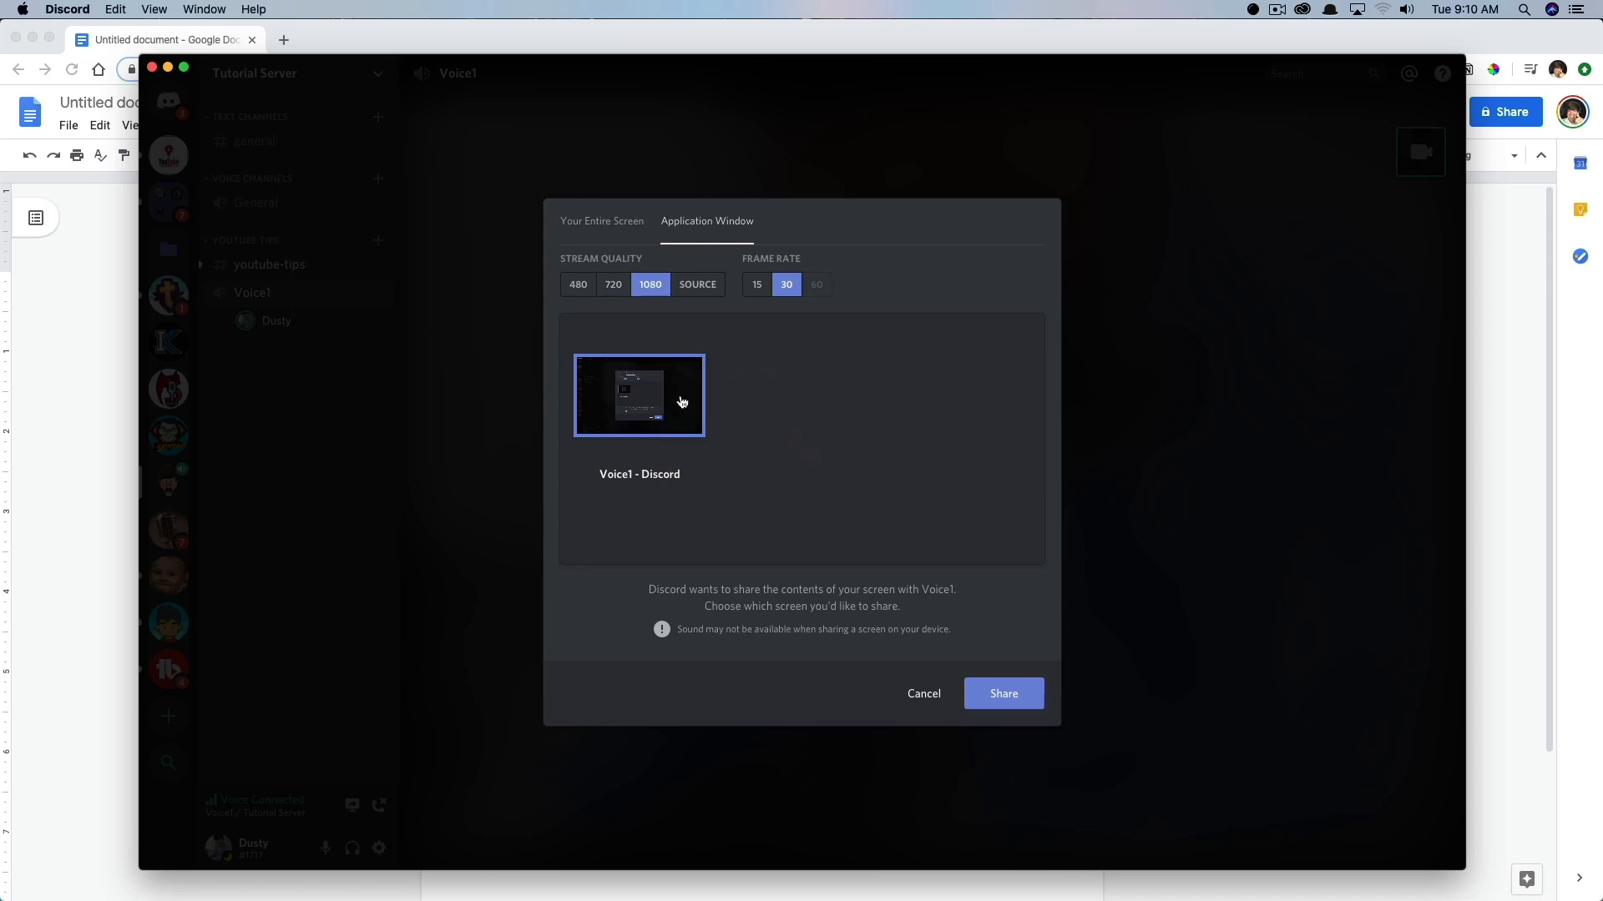
mouse_move(605, 227)
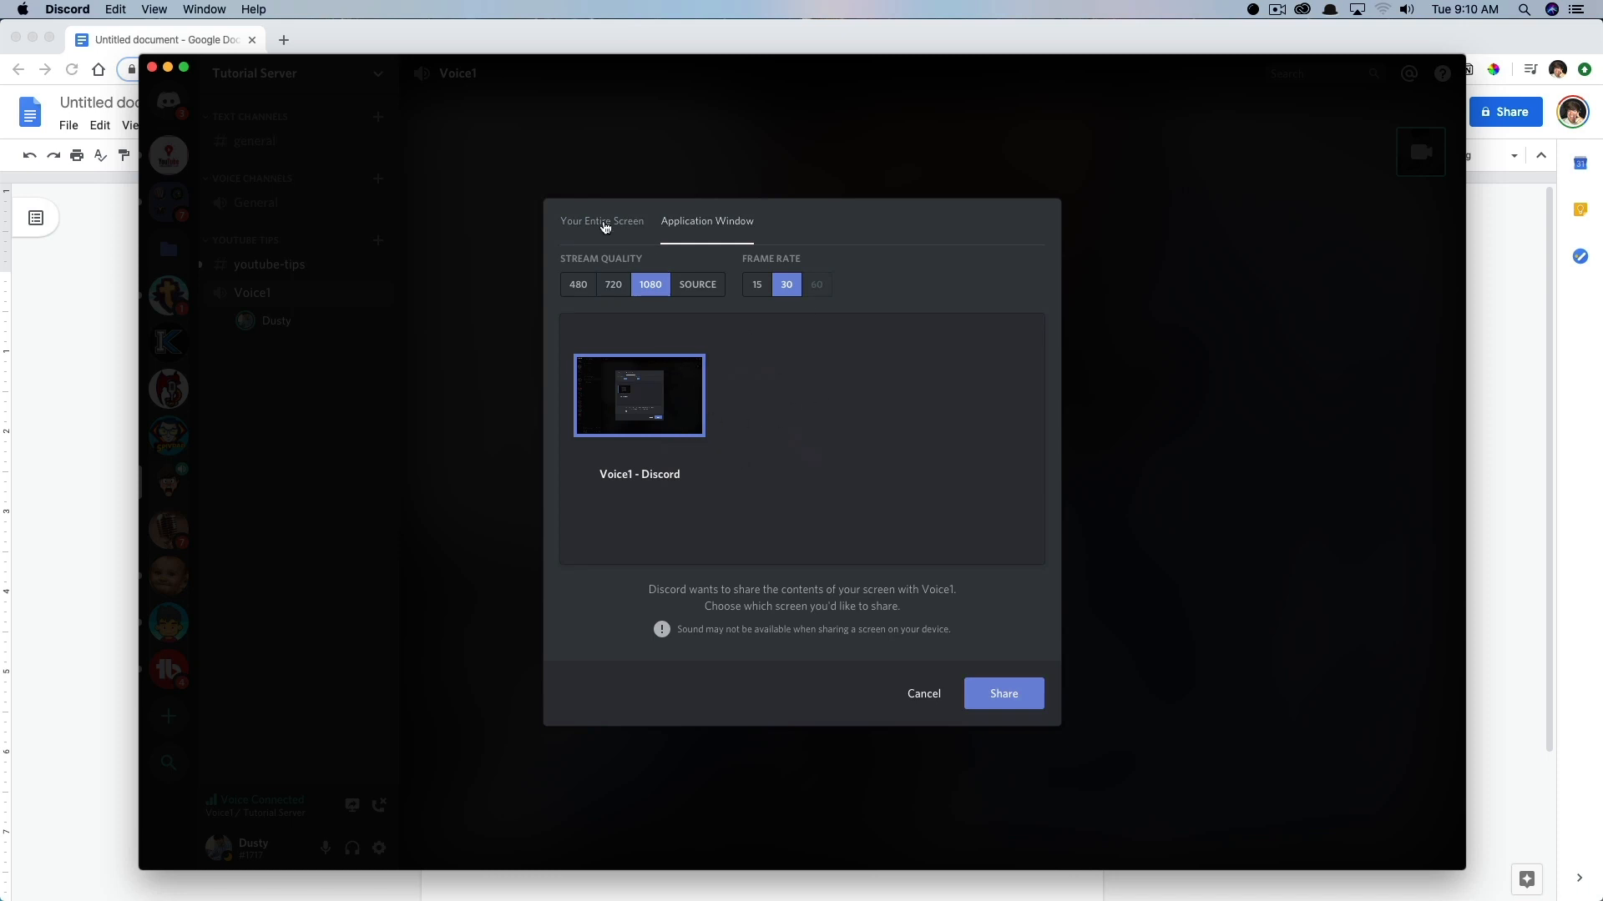
click(601, 220)
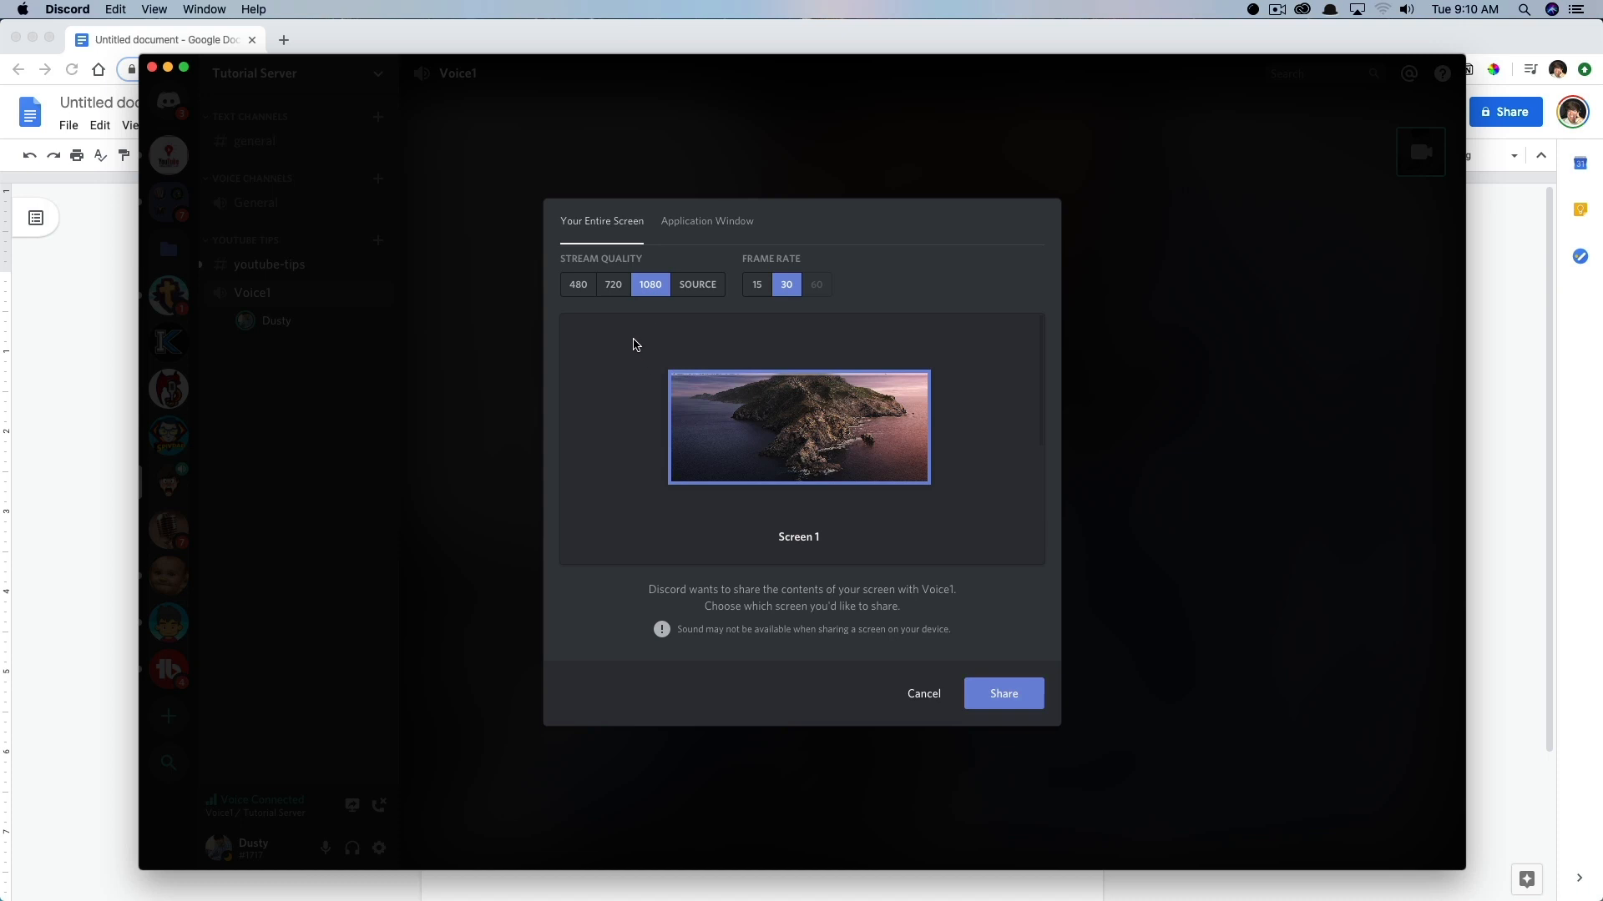
mouse_move(625, 358)
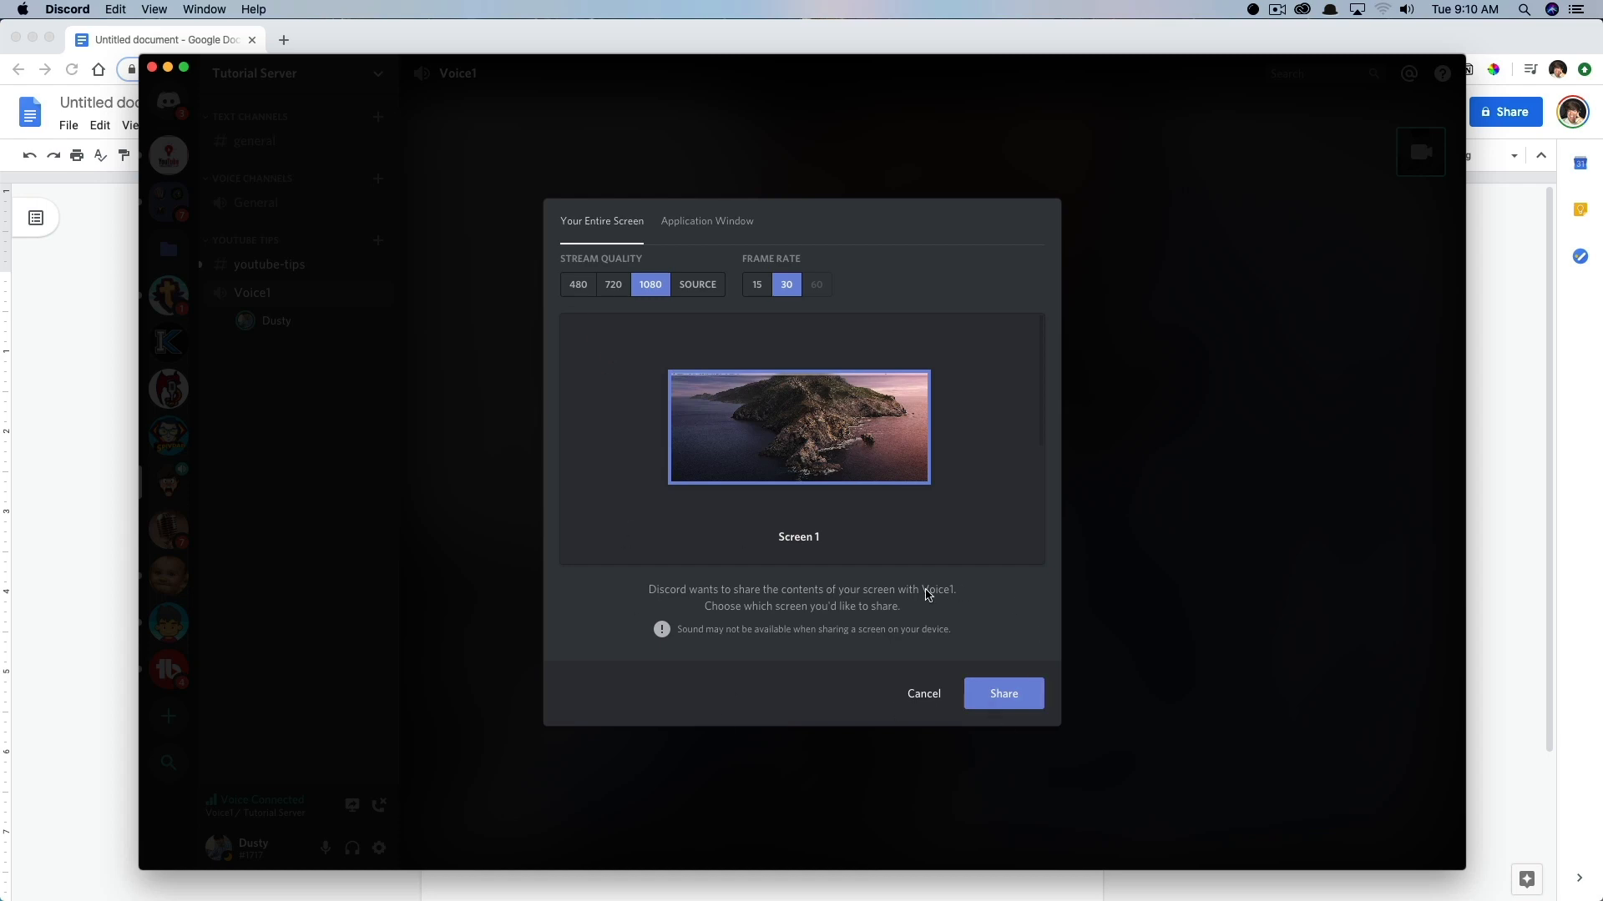
click(1001, 693)
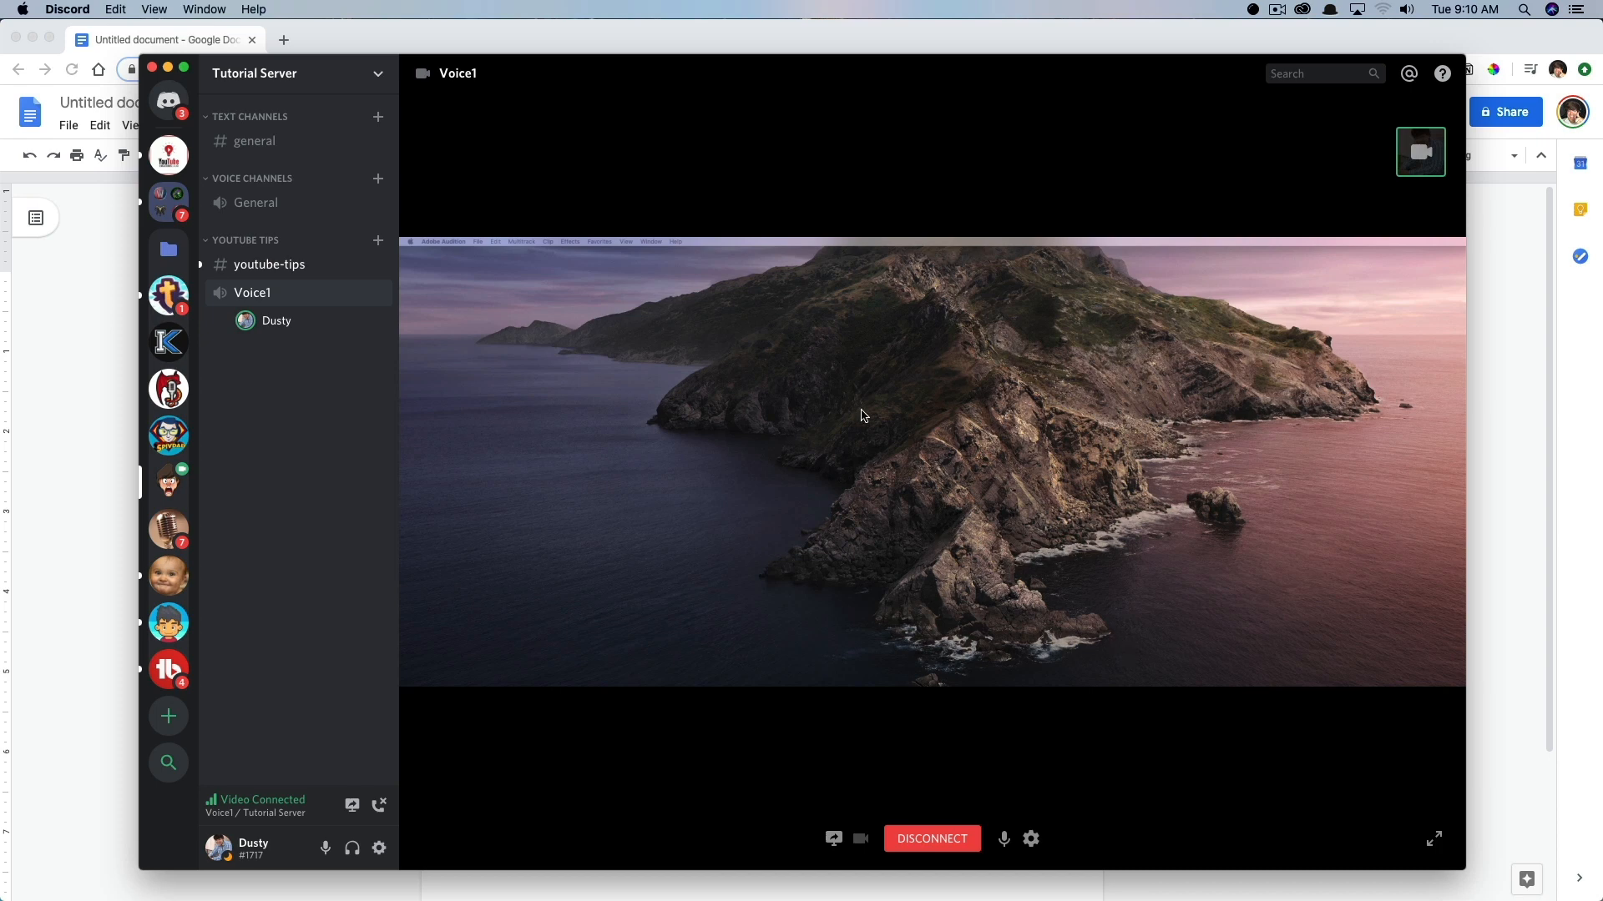
mouse_move(1004, 839)
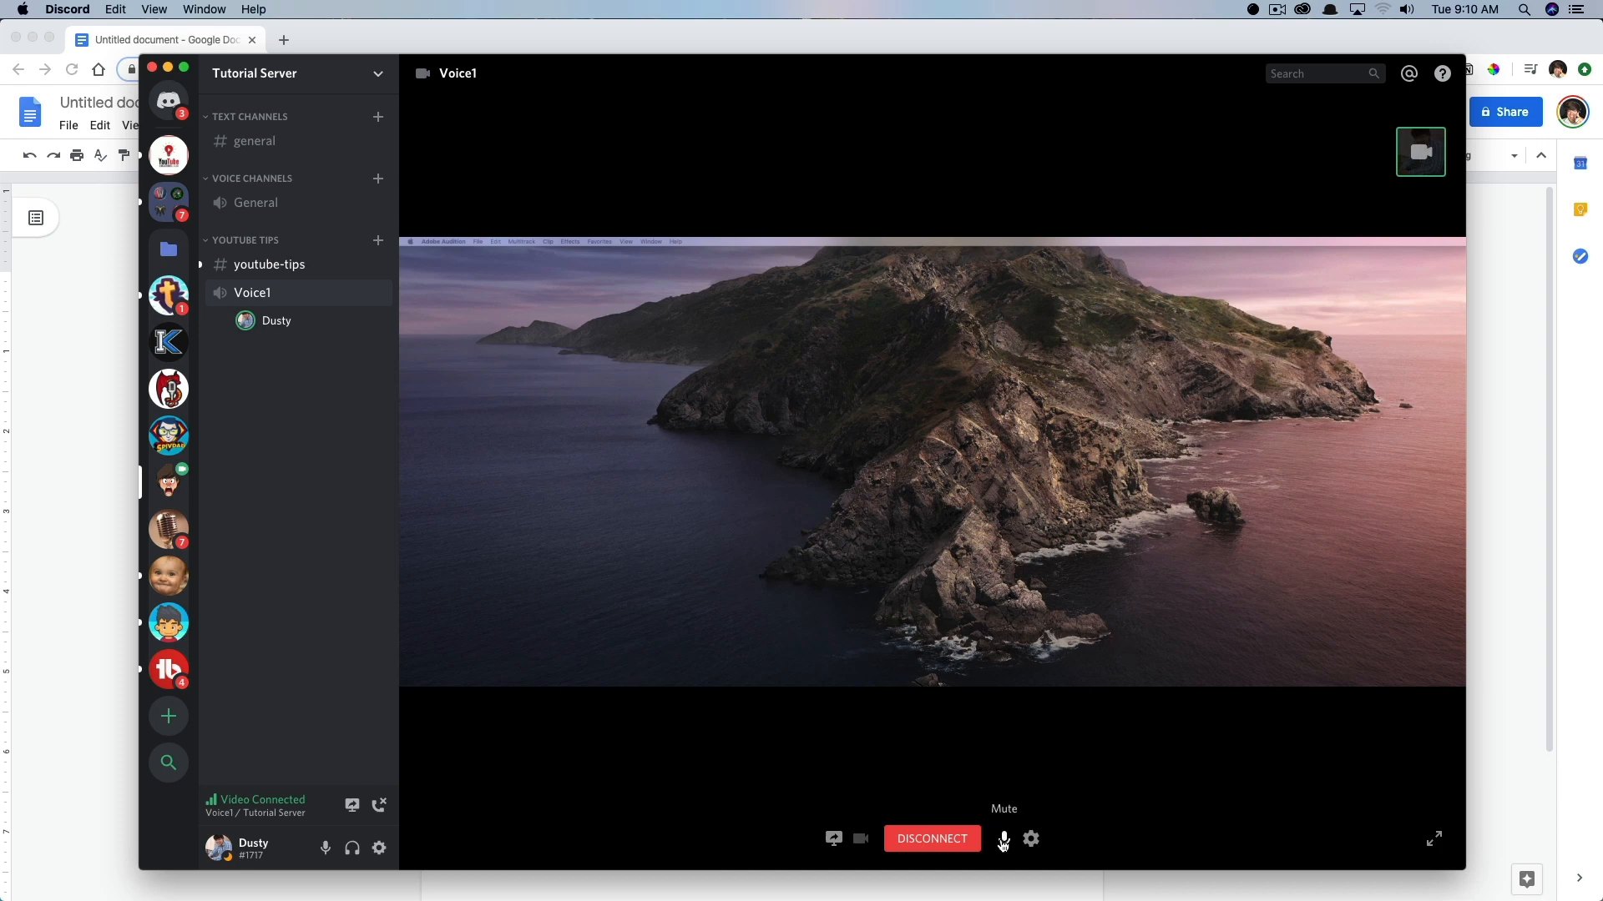
mouse_move(1030, 779)
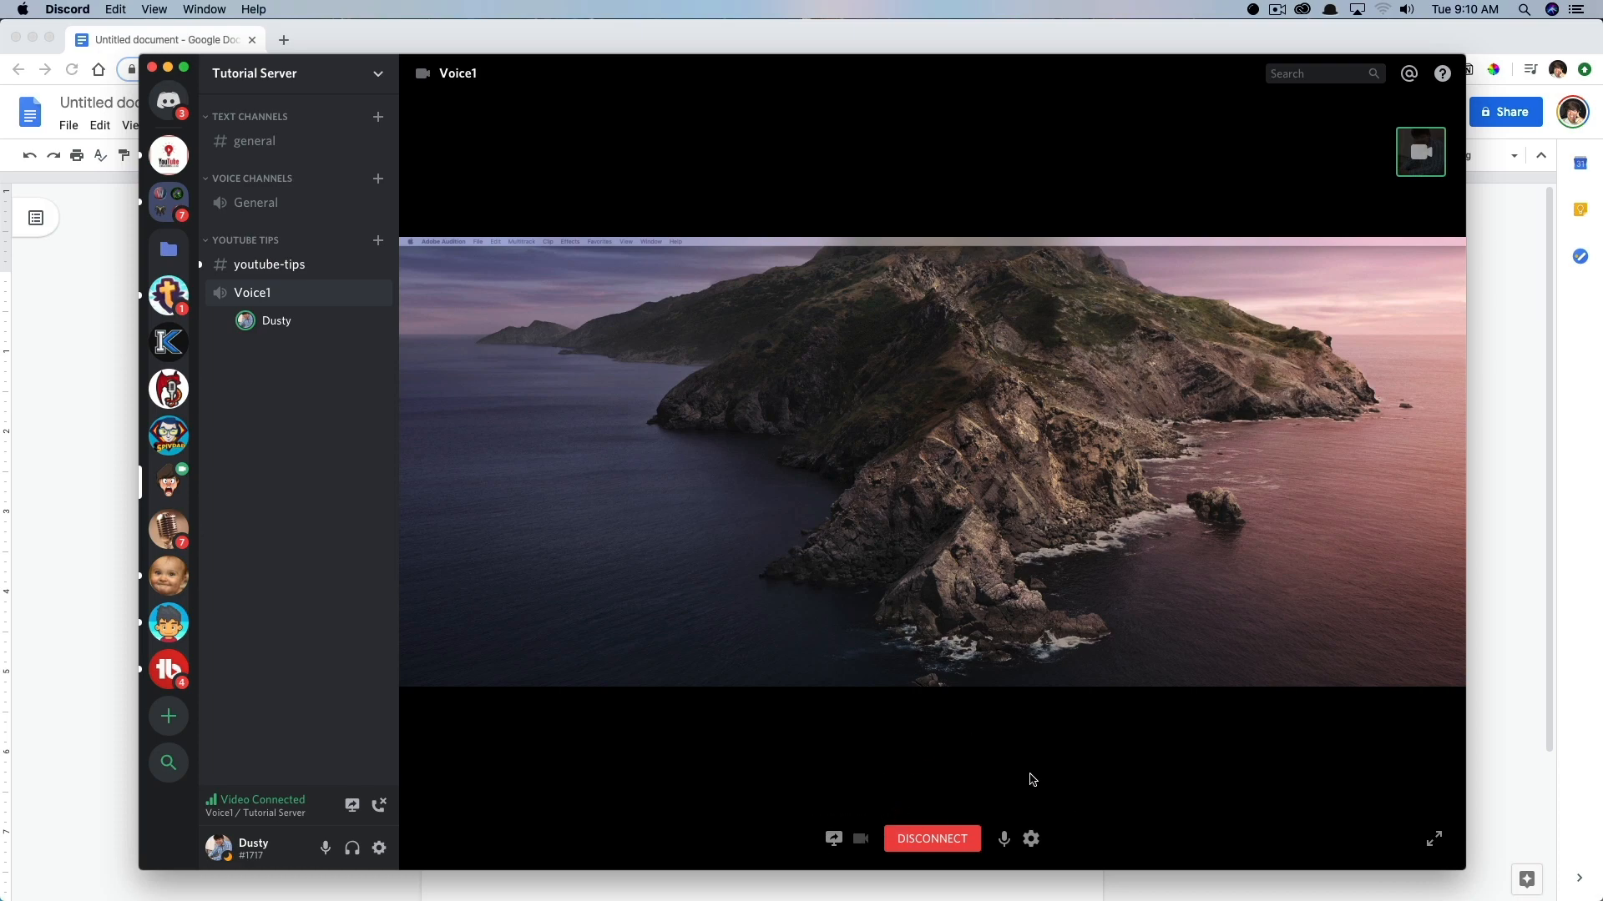
Open and close voice settings, stop the screen share, and disconnect from Voice1.
click(1030, 839)
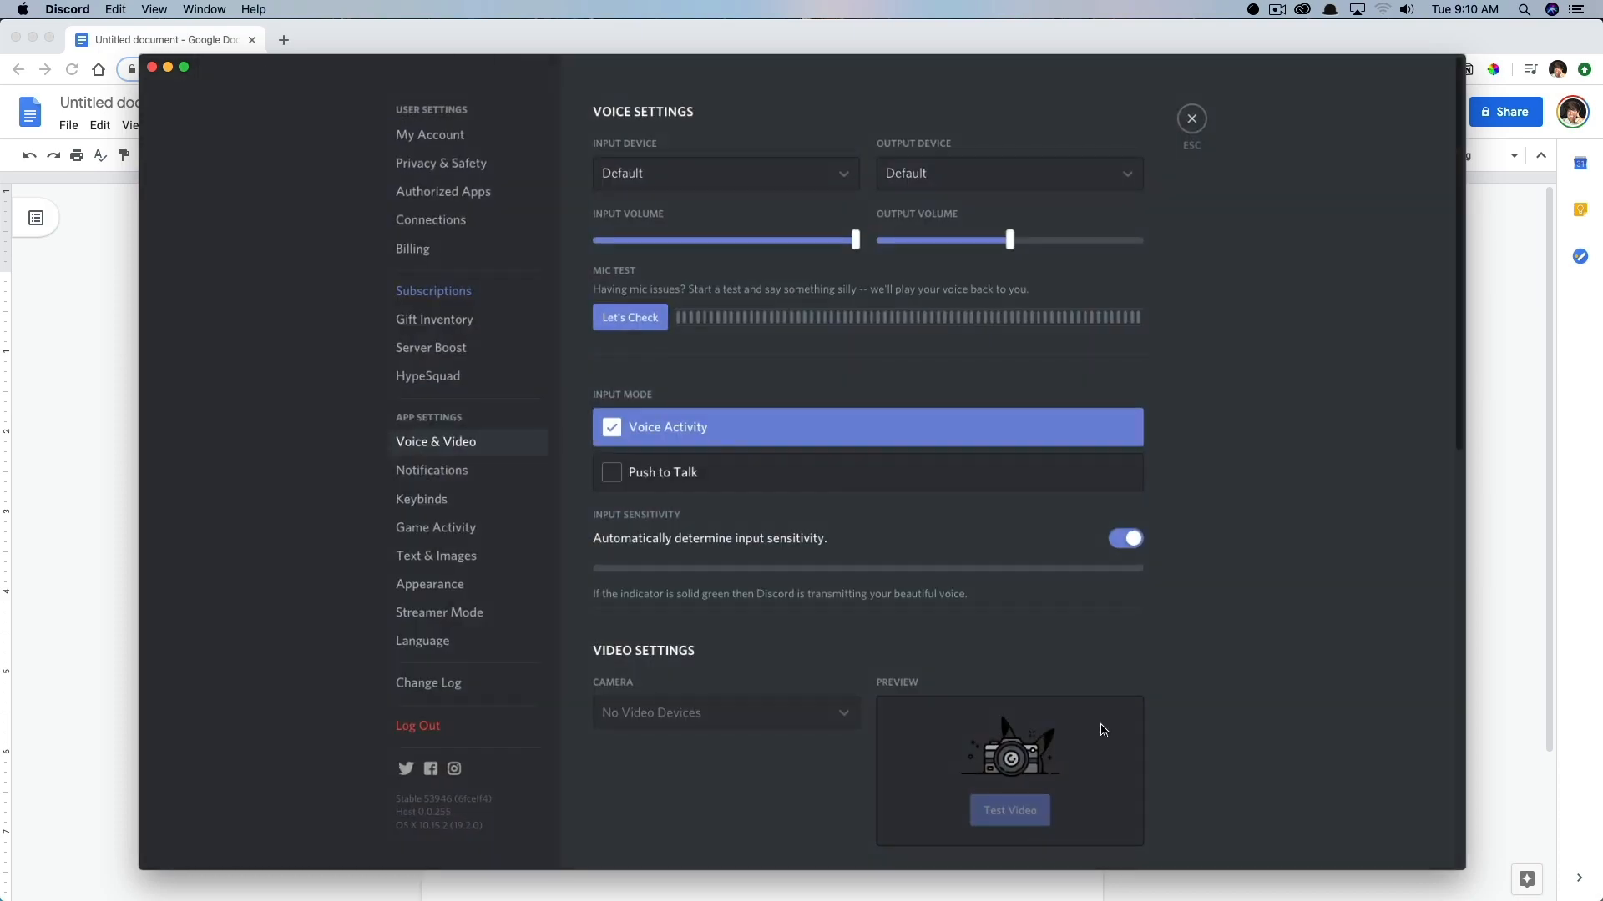
click(1191, 118)
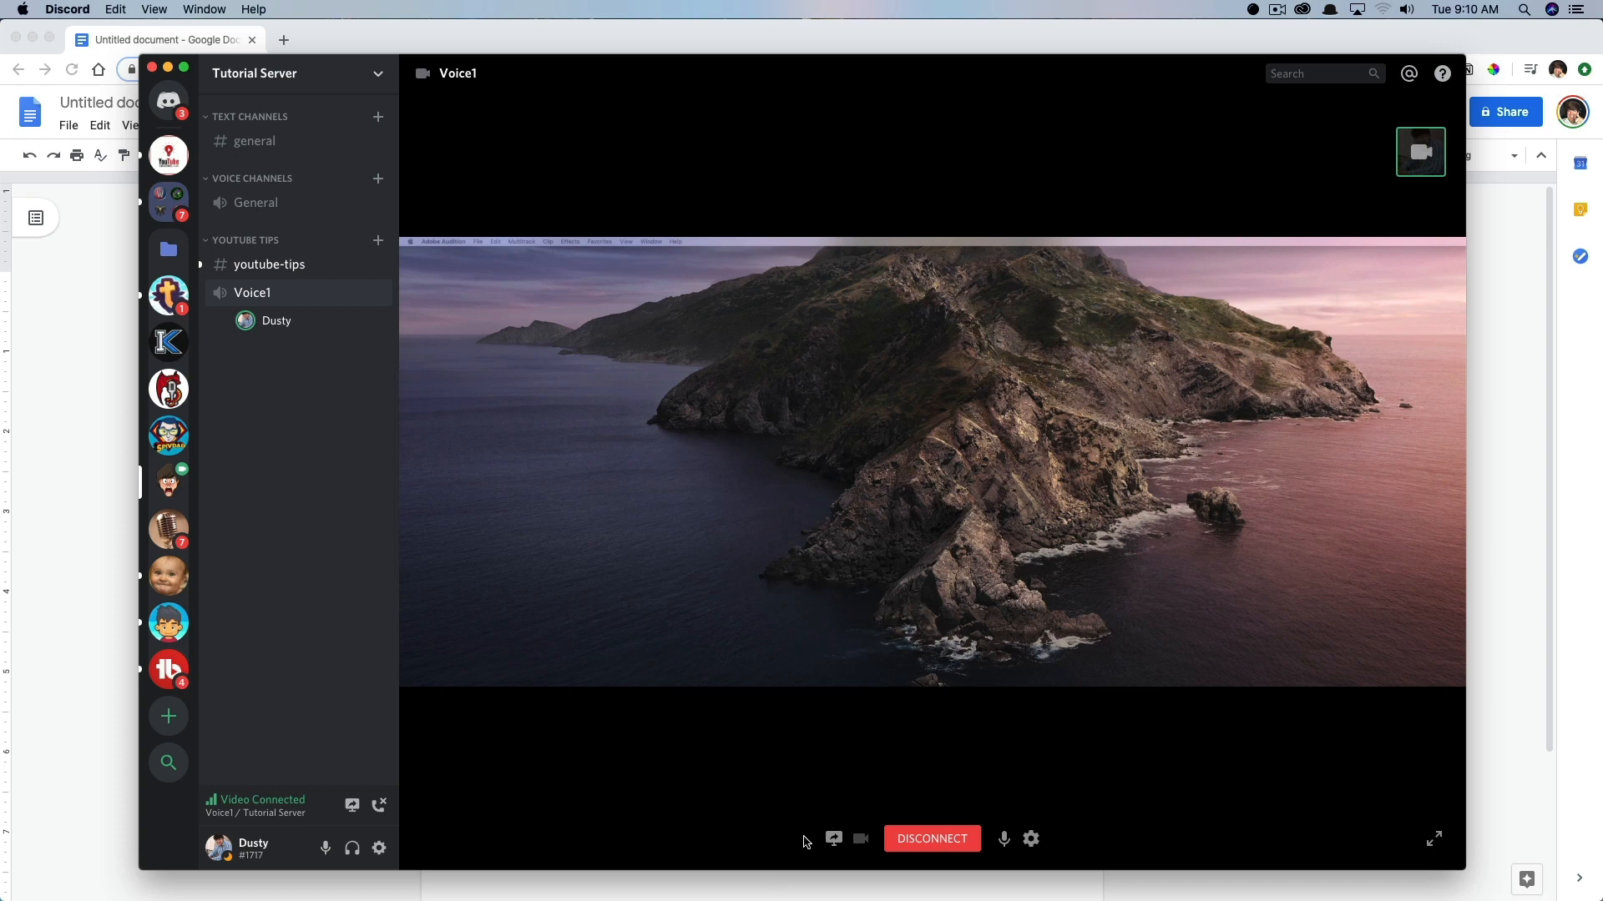
click(833, 838)
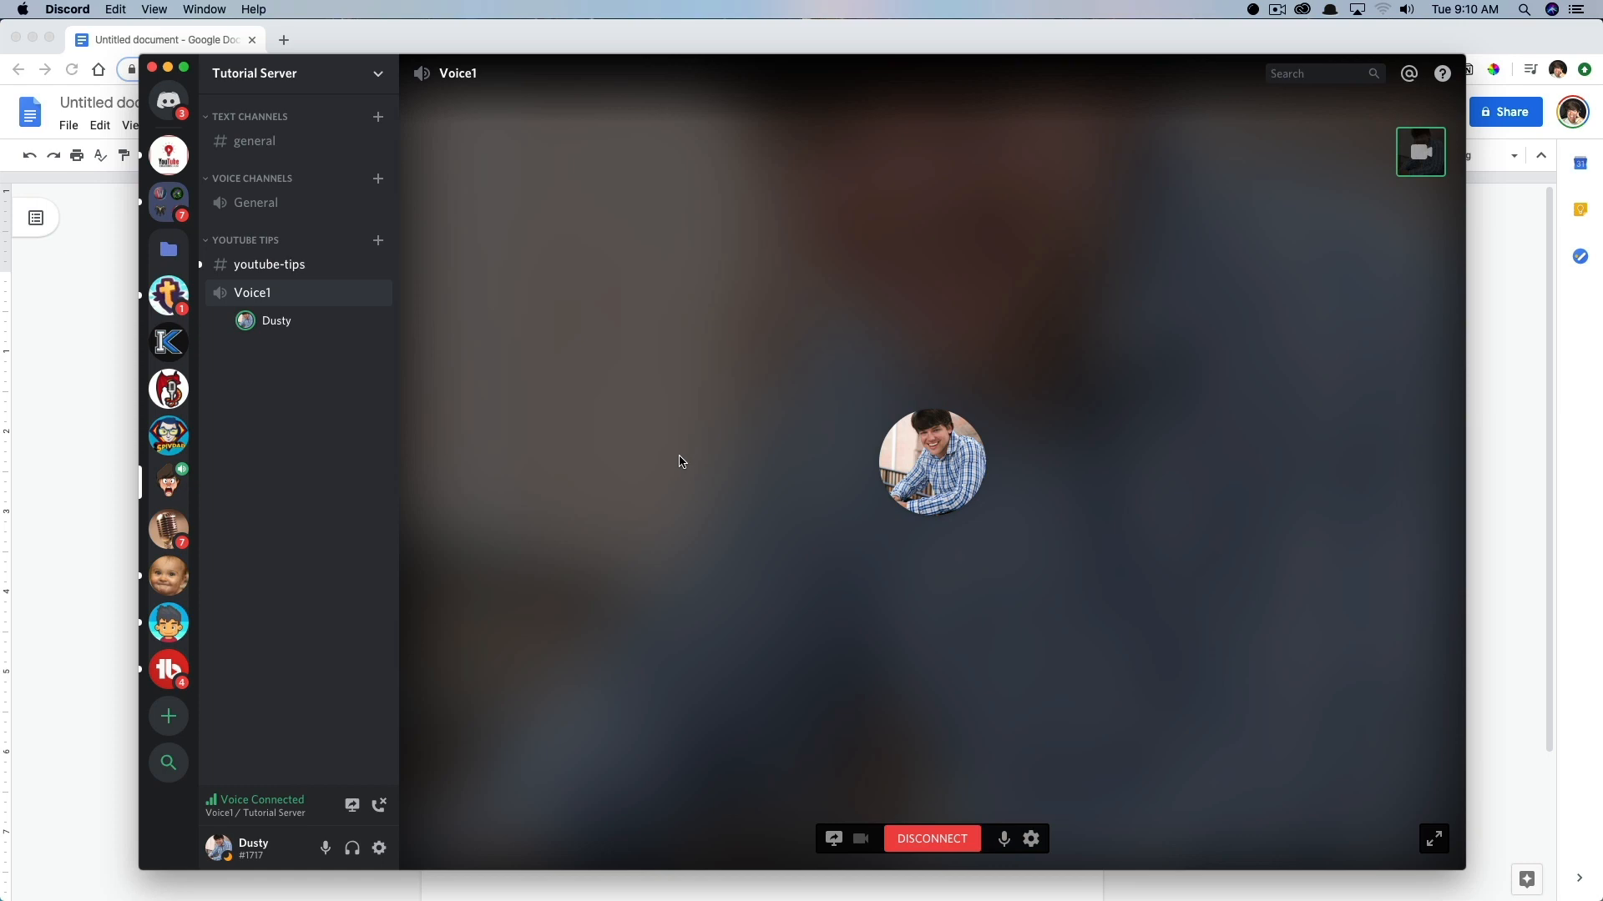
click(254, 141)
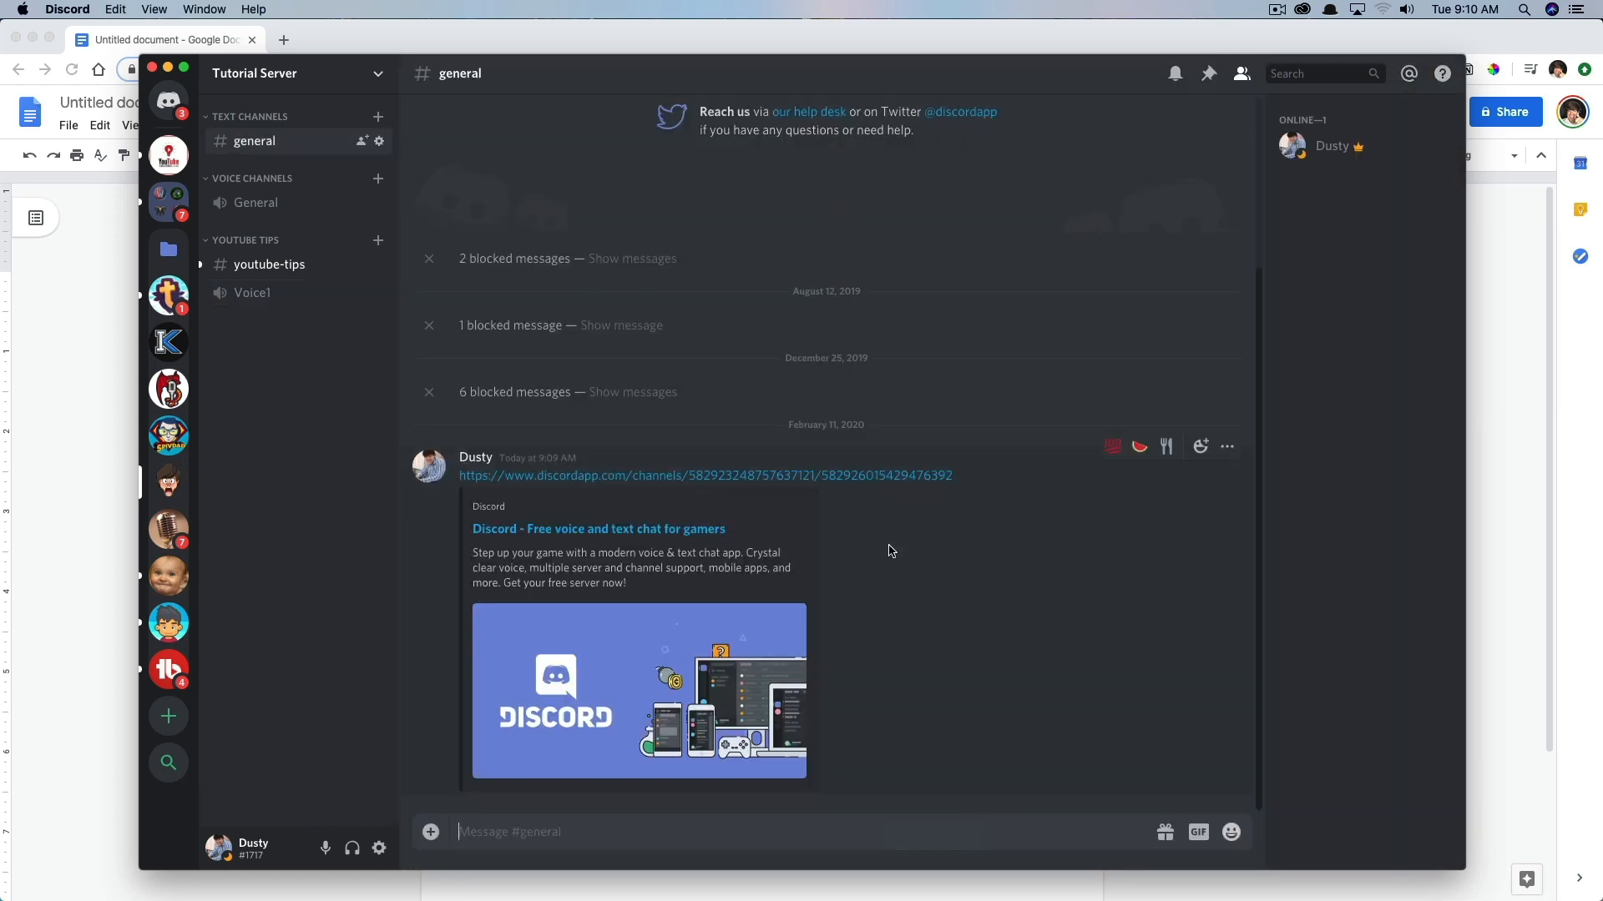